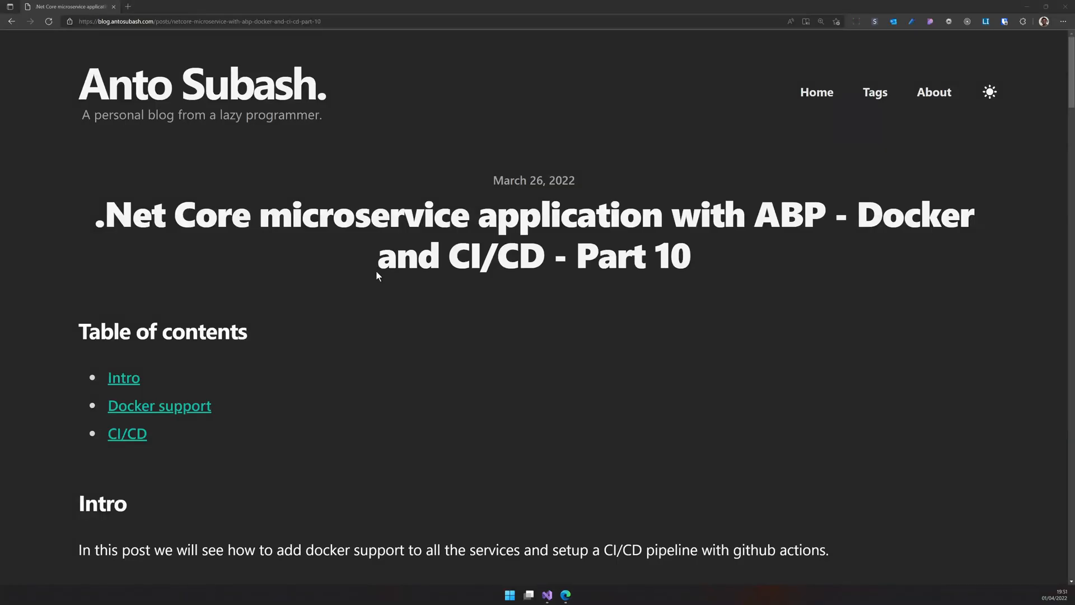
# Expand the identity and saas service folders so their host projects are visible
pyautogui.scroll(-3)
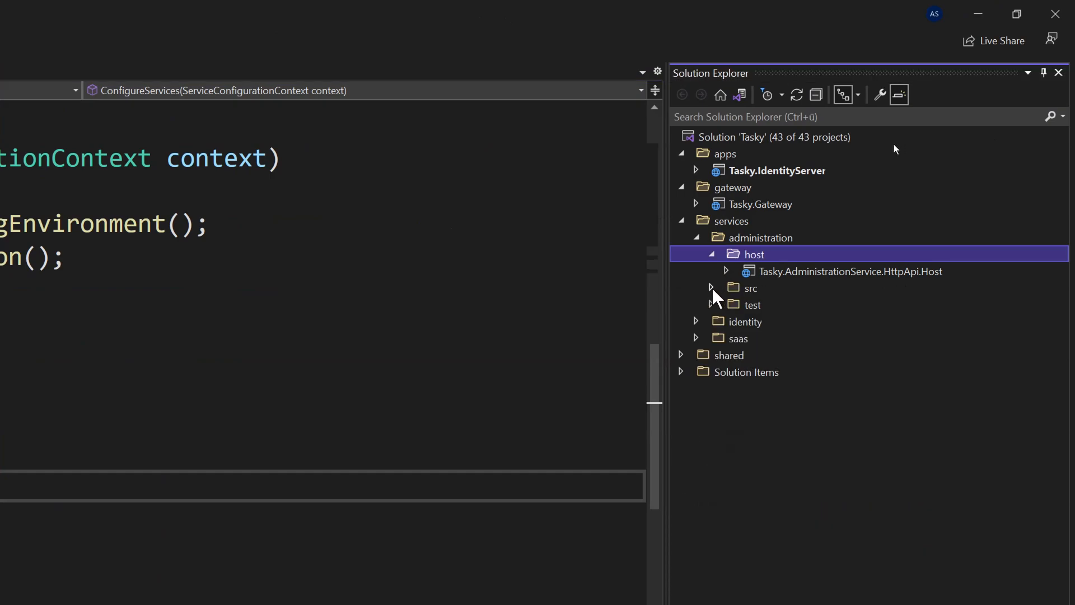
pyautogui.click(694, 321)
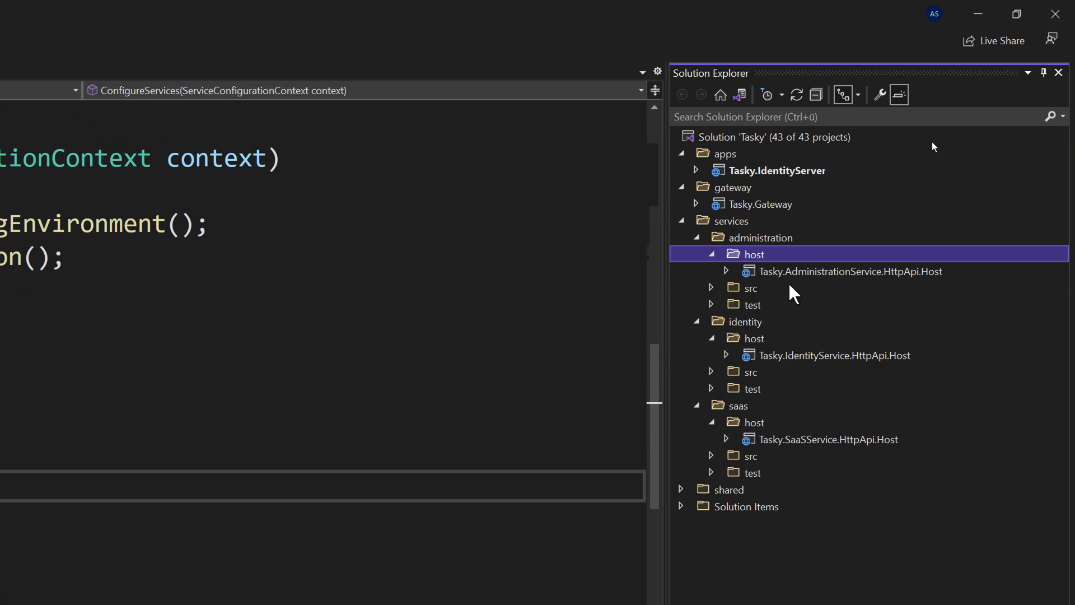
# Add Docker Support to Tasky.IdentityServer with Linux as the target OS
pyautogui.rightClick(778, 170)
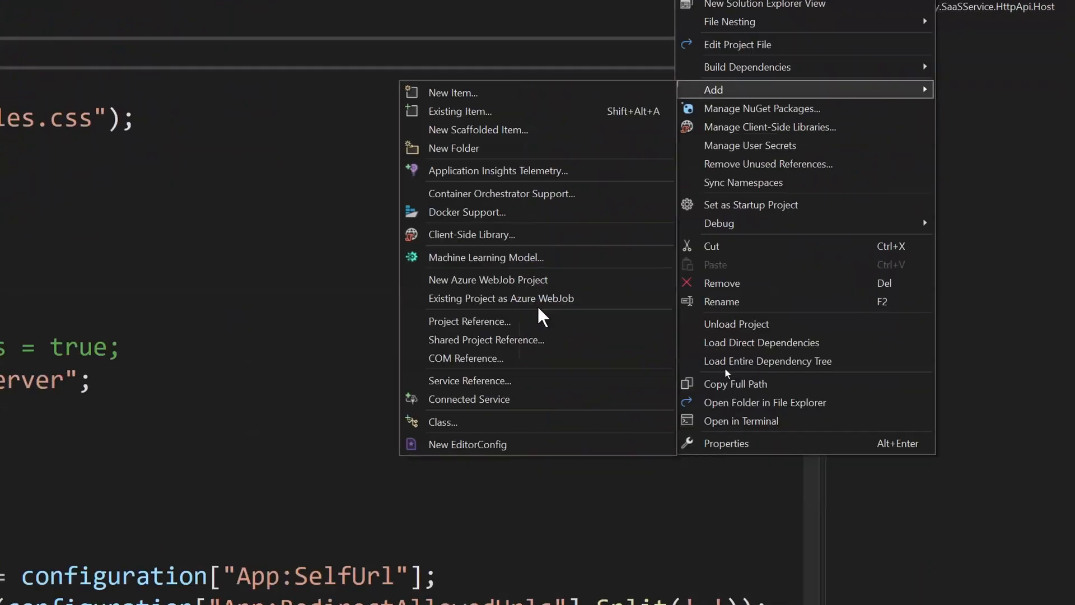
pyautogui.click(466, 213)
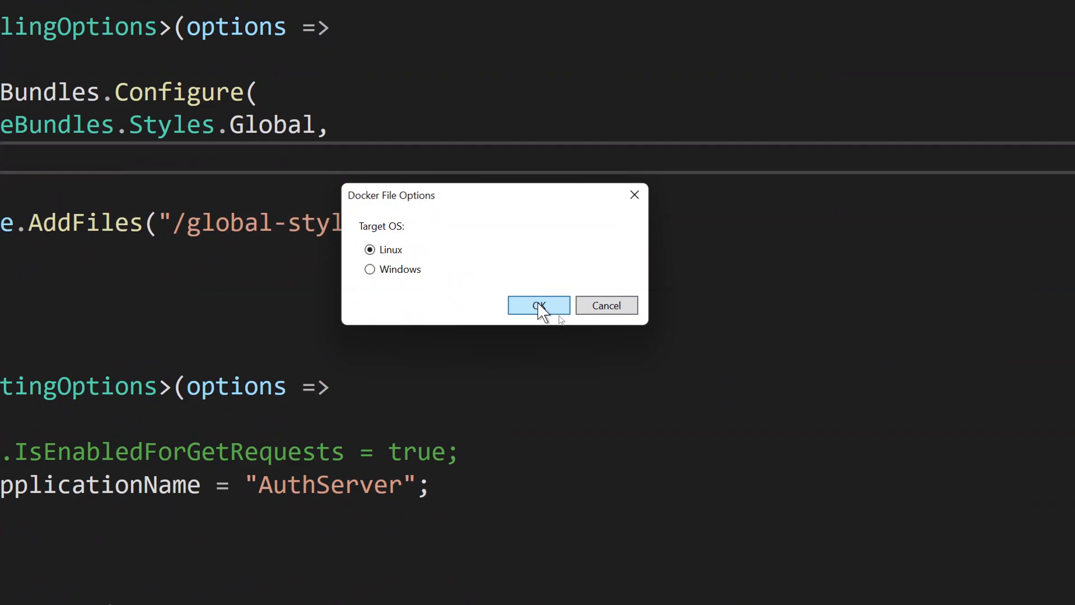
pyautogui.click(539, 305)
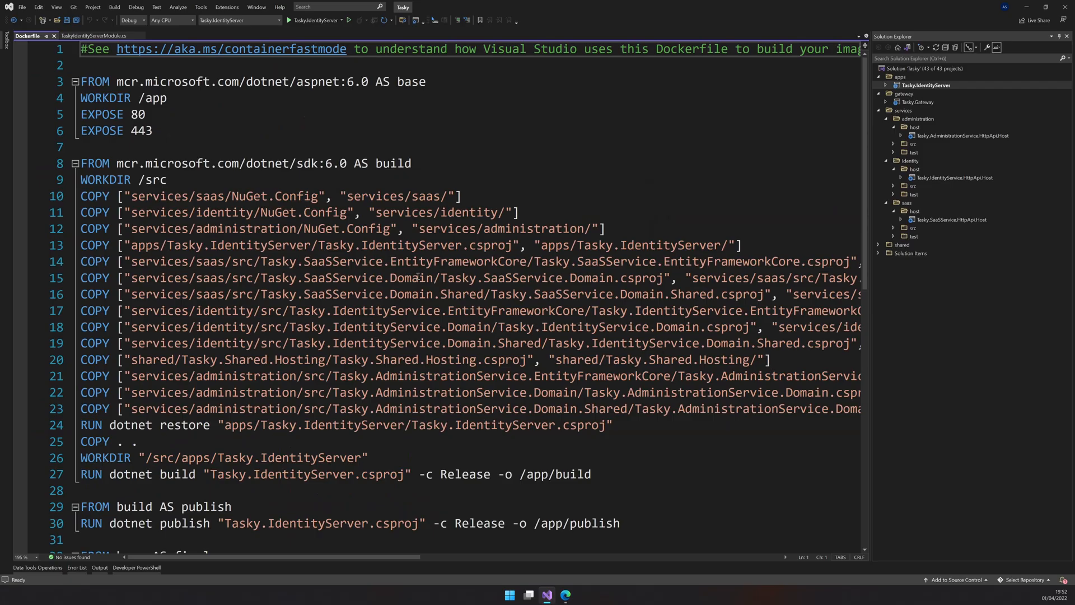
# Review the generated IdentityServer Dockerfile and save it with Ctrl+S
pyautogui.scroll(-3)
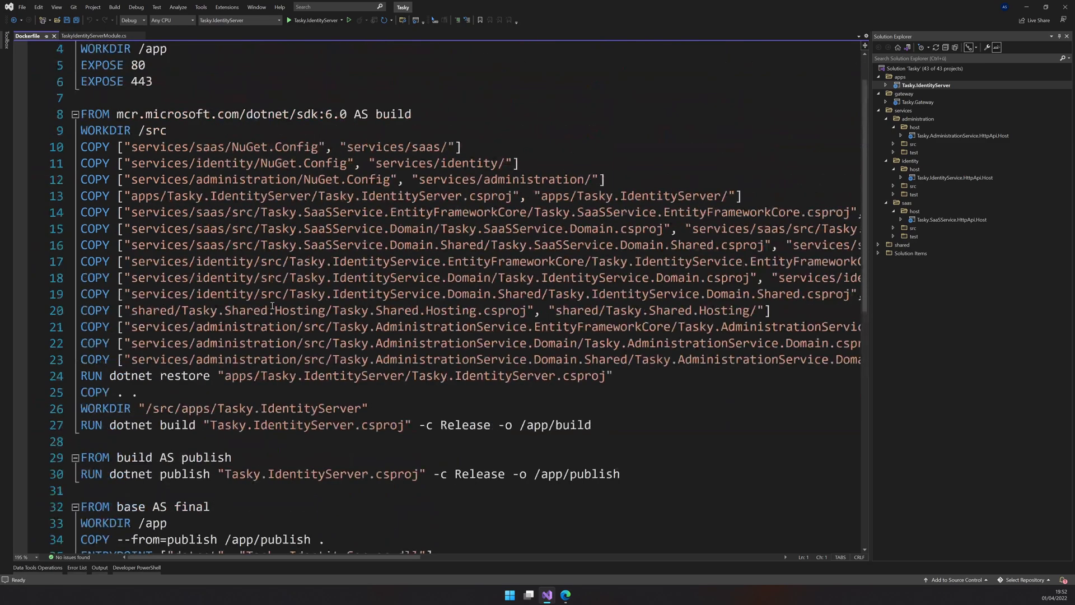
pyautogui.moveTo(80, 145); pyautogui.dragTo(611, 377)
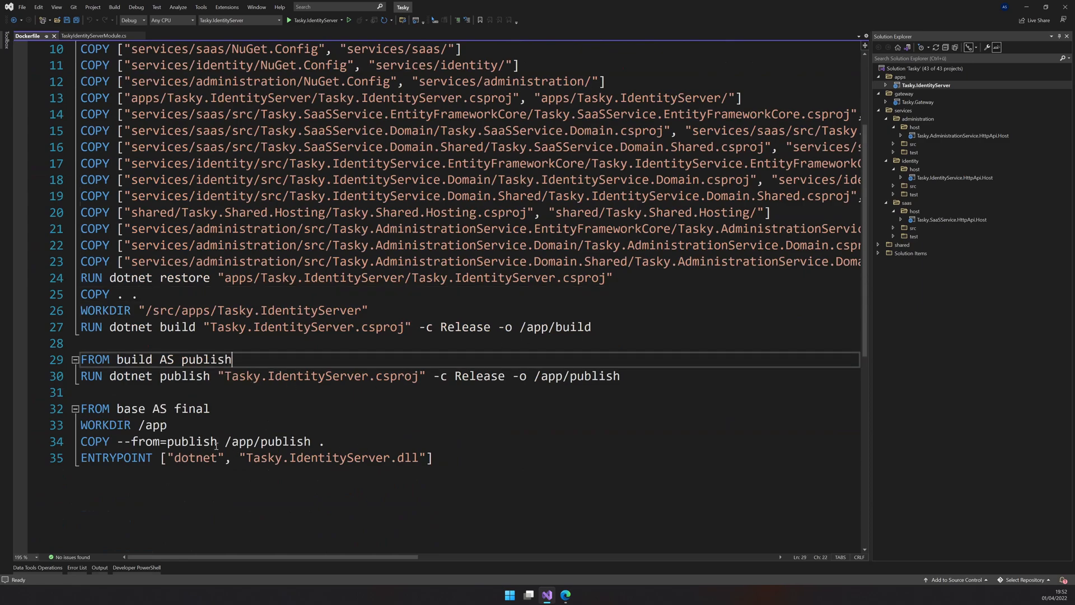
pyautogui.click(432, 458)
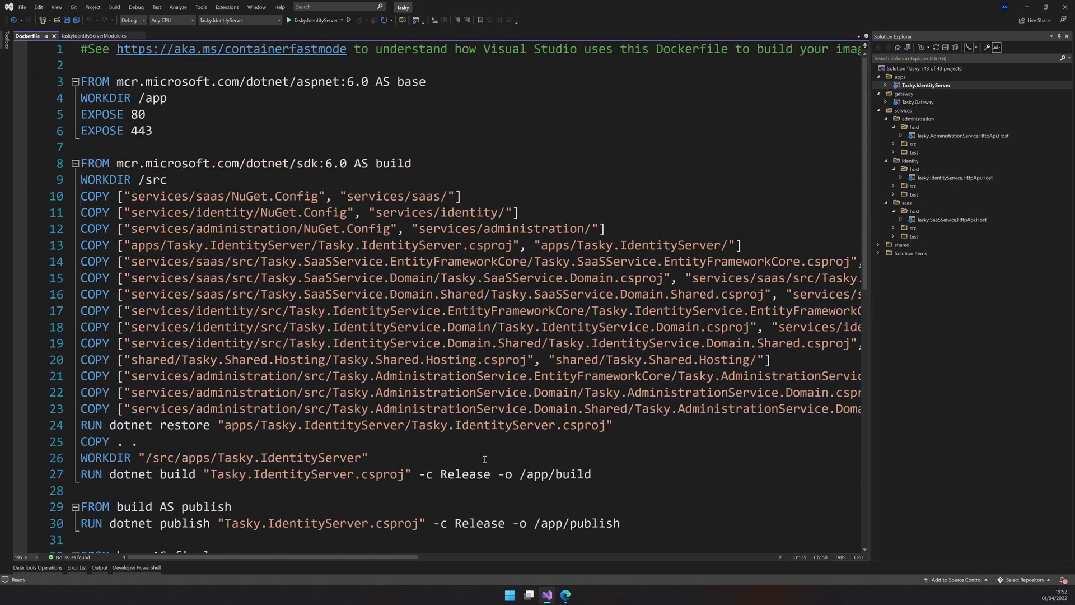
pyautogui.press('ctrl+s')
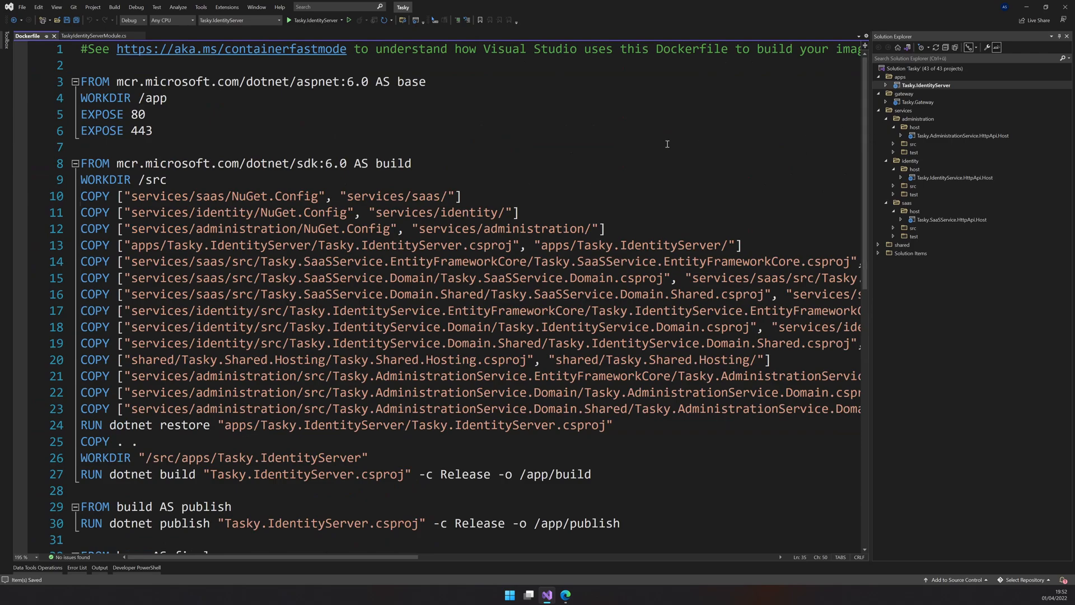
pyautogui.click(885, 102)
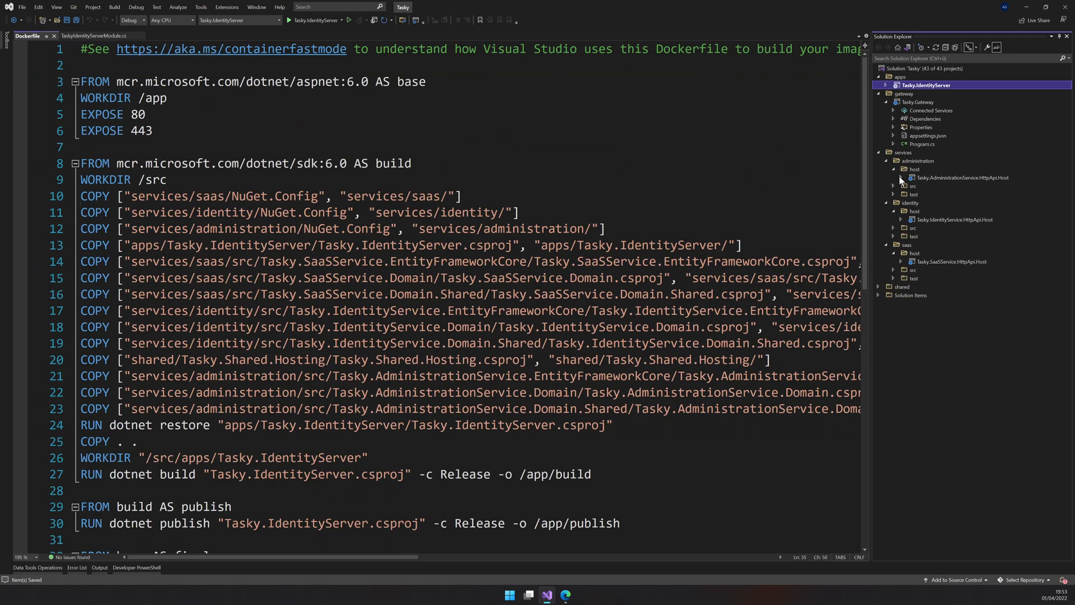
# Add a Linux Dockerfile to Tasky.Gateway and start the same for the administration service host
pyautogui.click(900, 177)
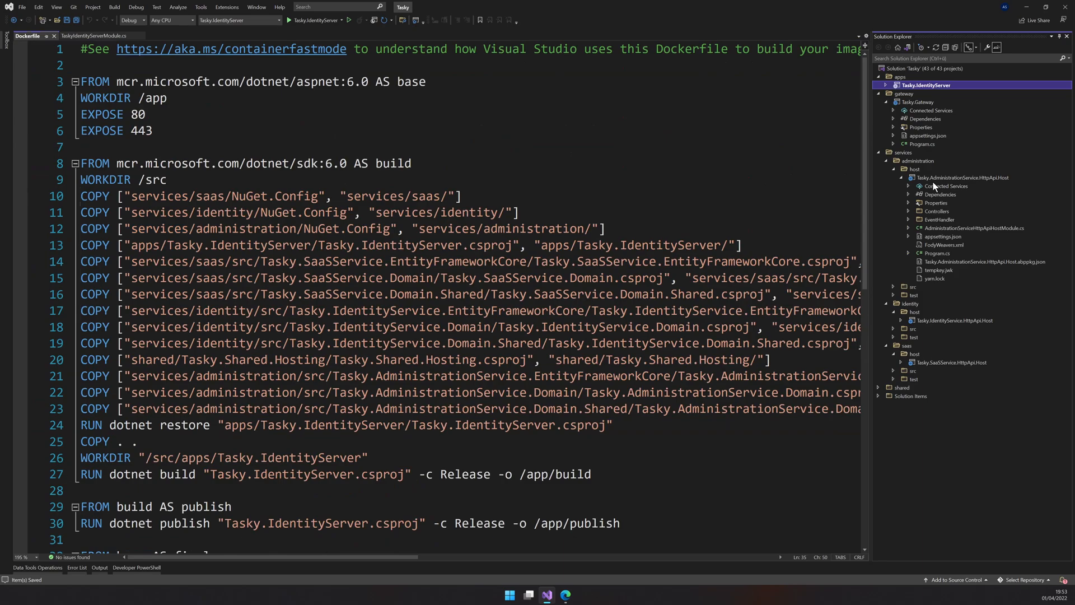
pyautogui.moveTo(926, 117)
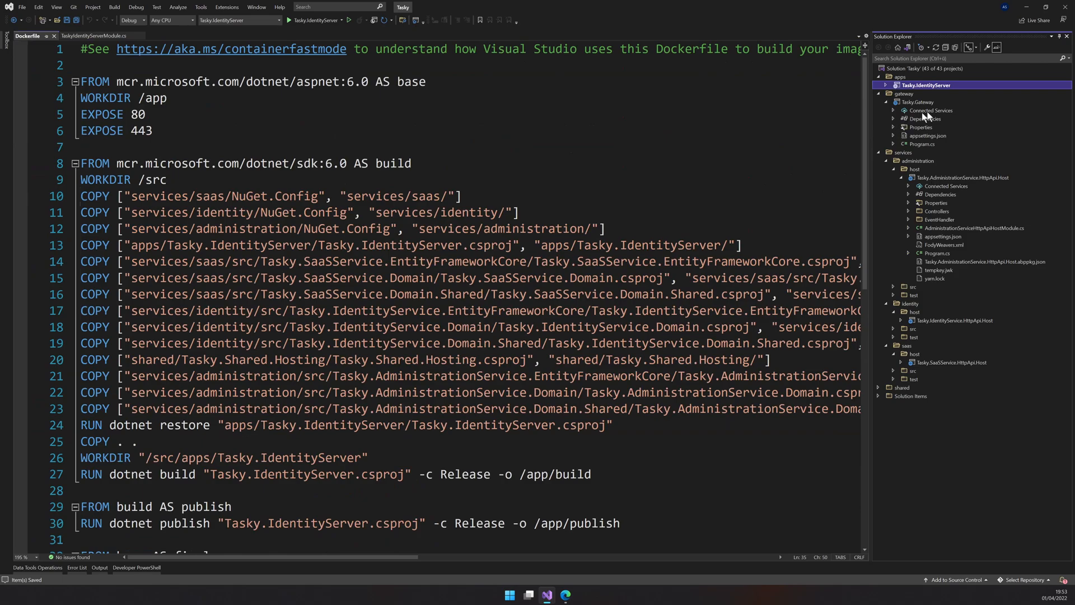
pyautogui.moveTo(917, 111)
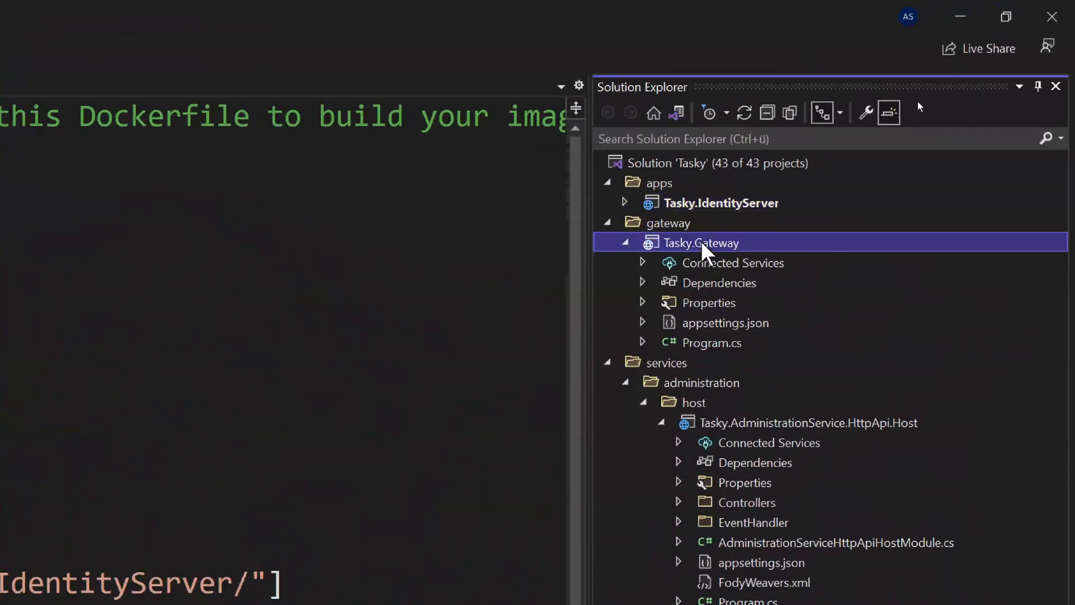
pyautogui.rightClick(701, 242)
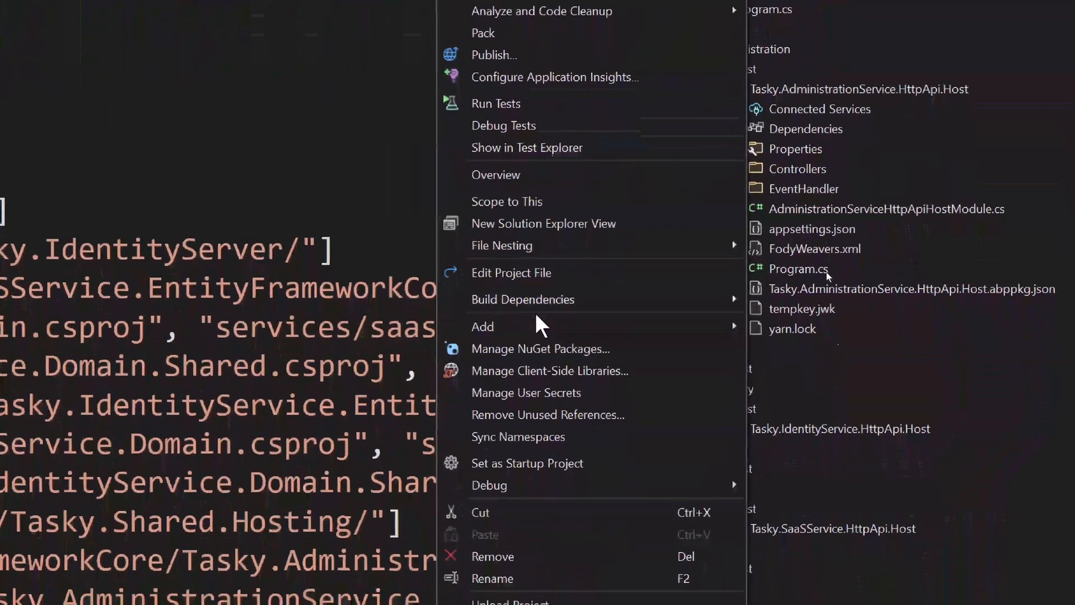
pyautogui.click(481, 326)
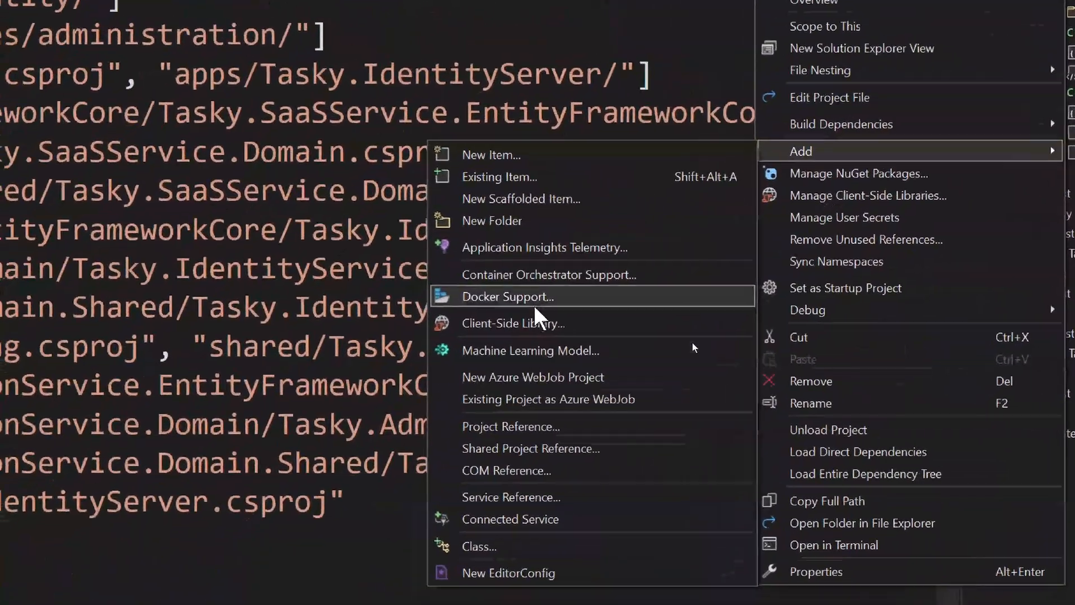
pyautogui.click(507, 296)
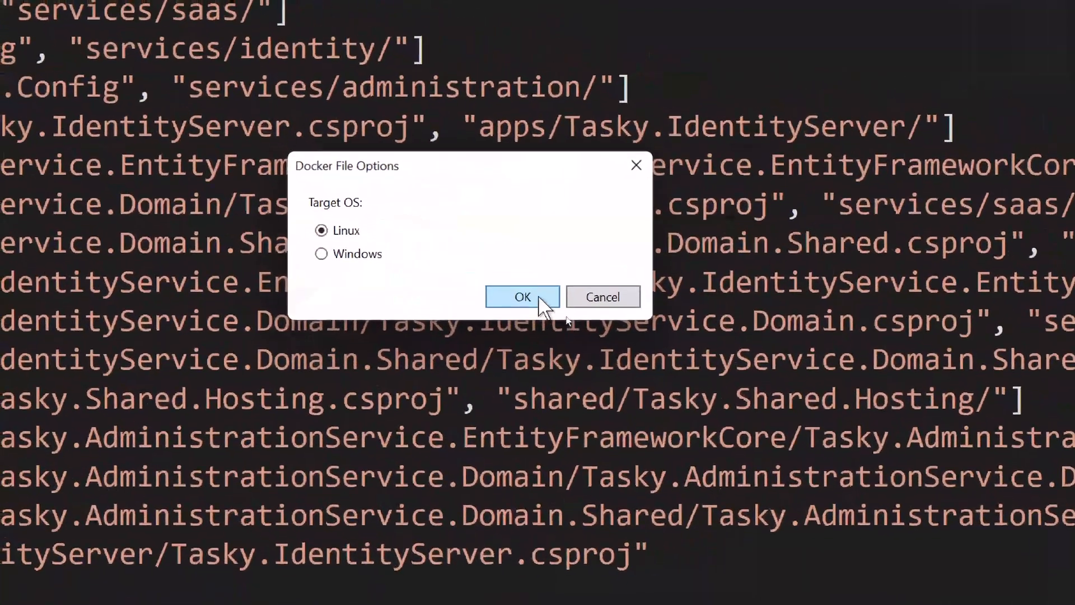
pyautogui.click(522, 296)
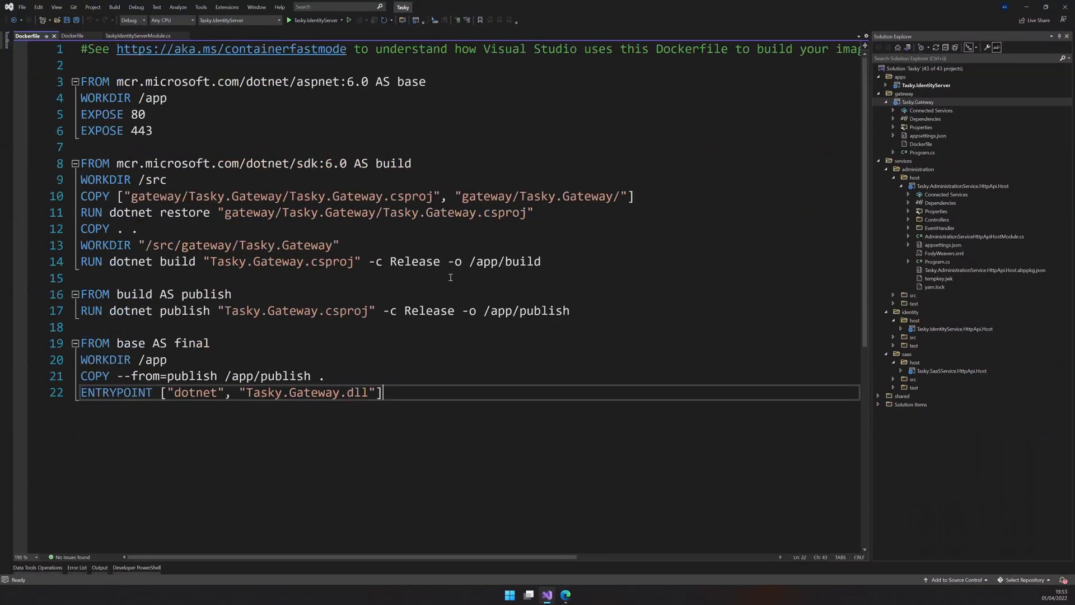
pyautogui.moveTo(900, 78)
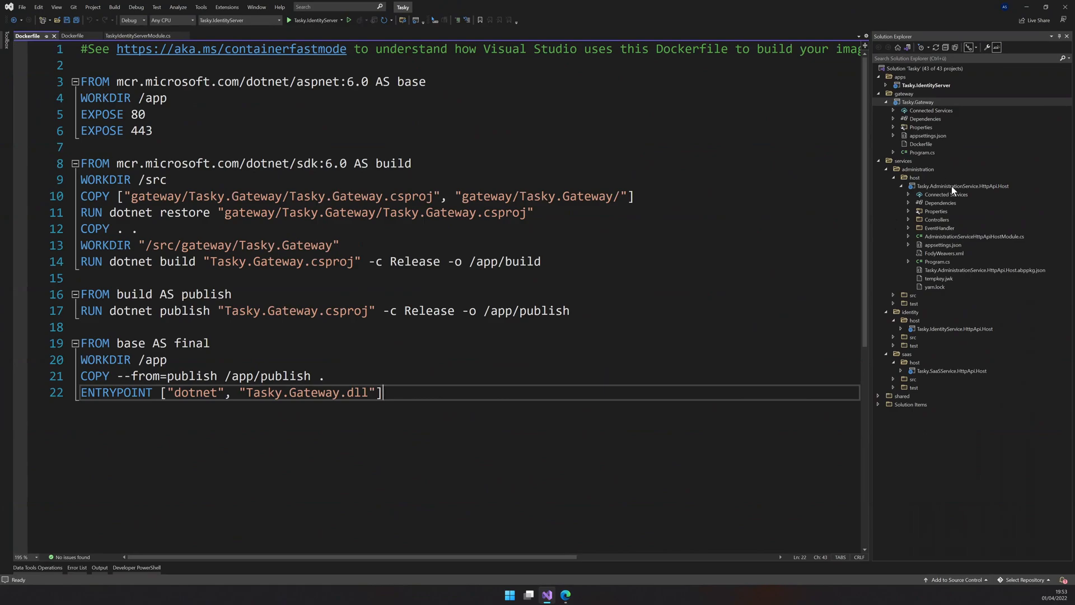
pyautogui.rightClick(963, 186)
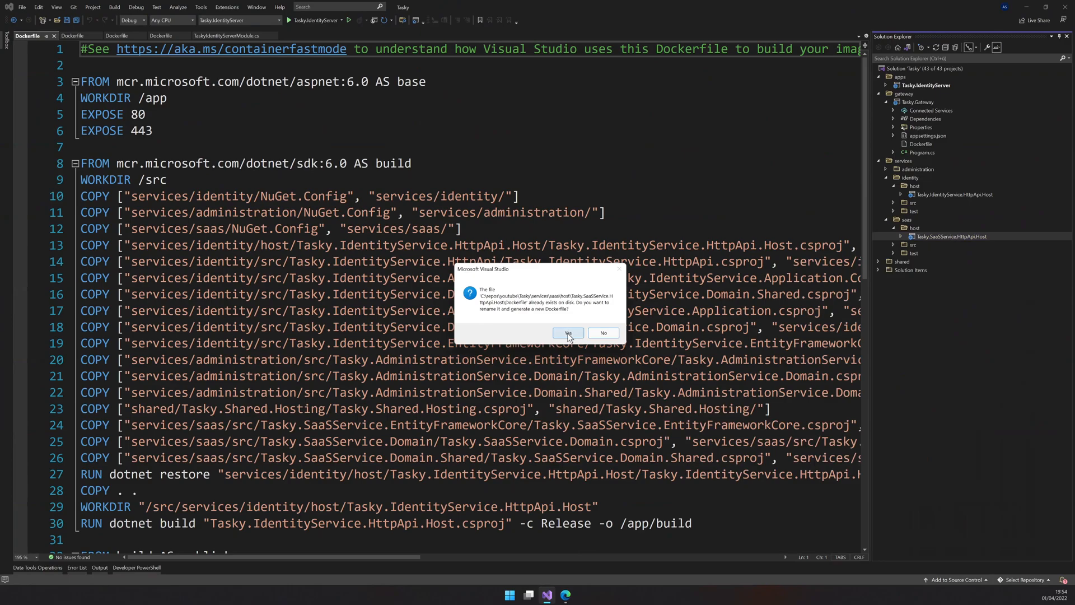
# Overwrite the SaaS host Dockerfile, then inspect the administration, Gateway and IdentityServer Dockerfiles
pyautogui.click(567, 335)
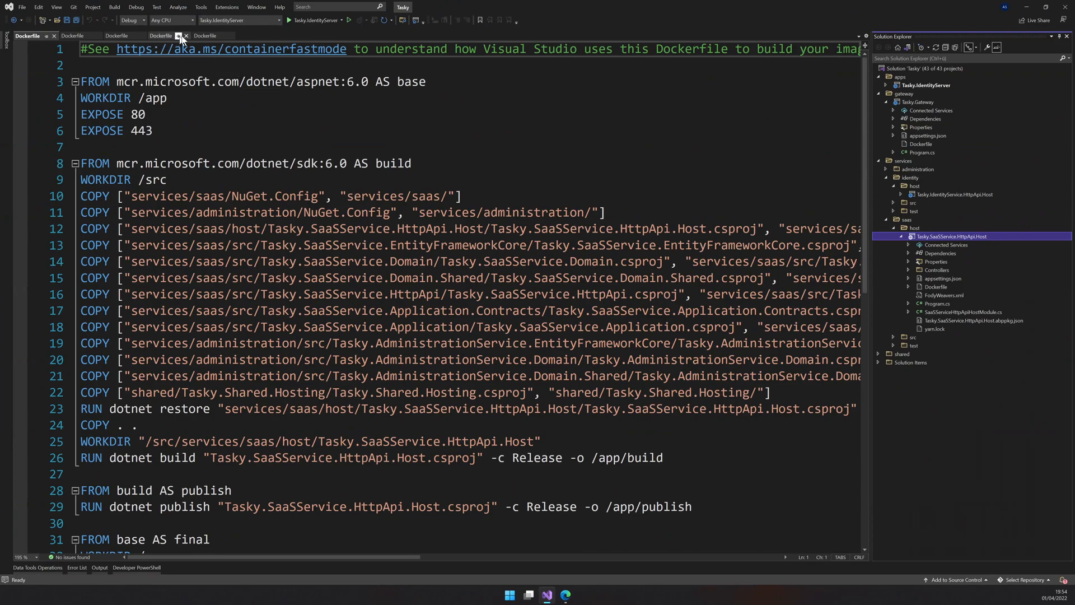
pyautogui.click(116, 36)
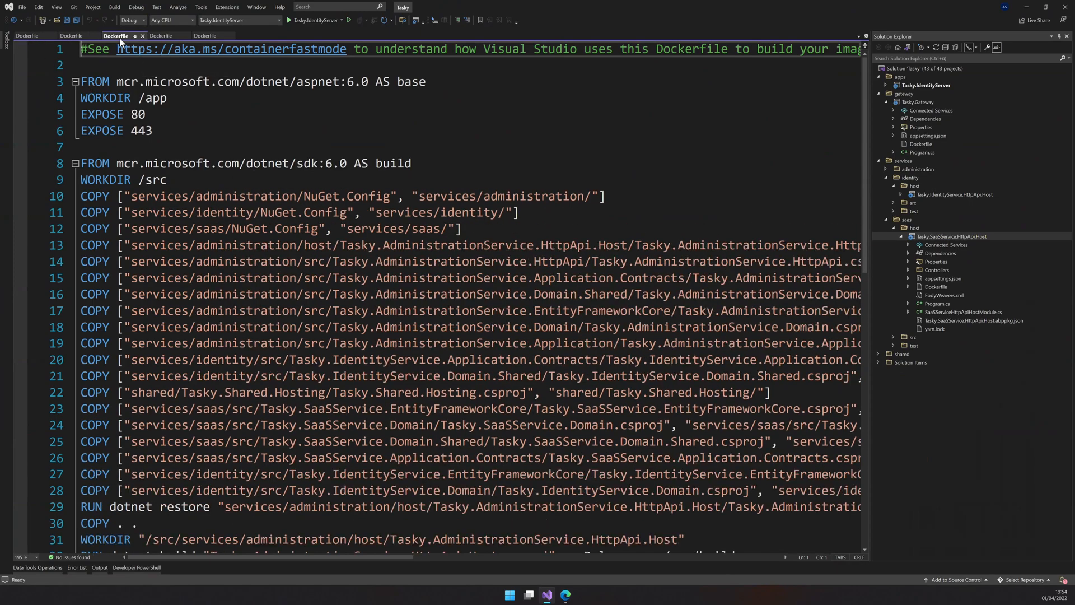
pyautogui.click(159, 36)
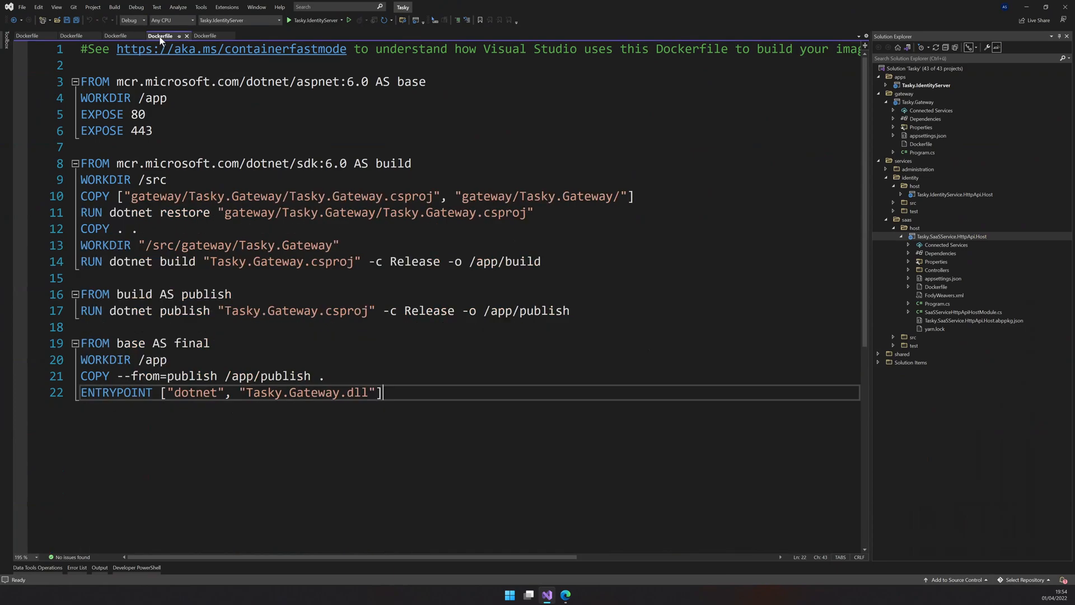
pyautogui.click(204, 36)
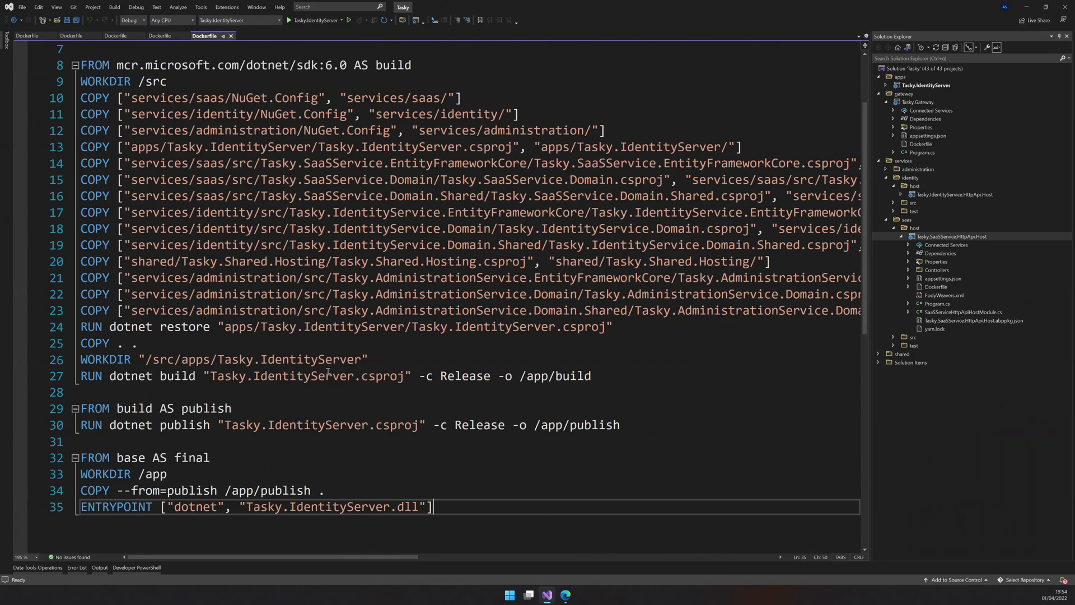
pyautogui.doubleClick(310, 360)
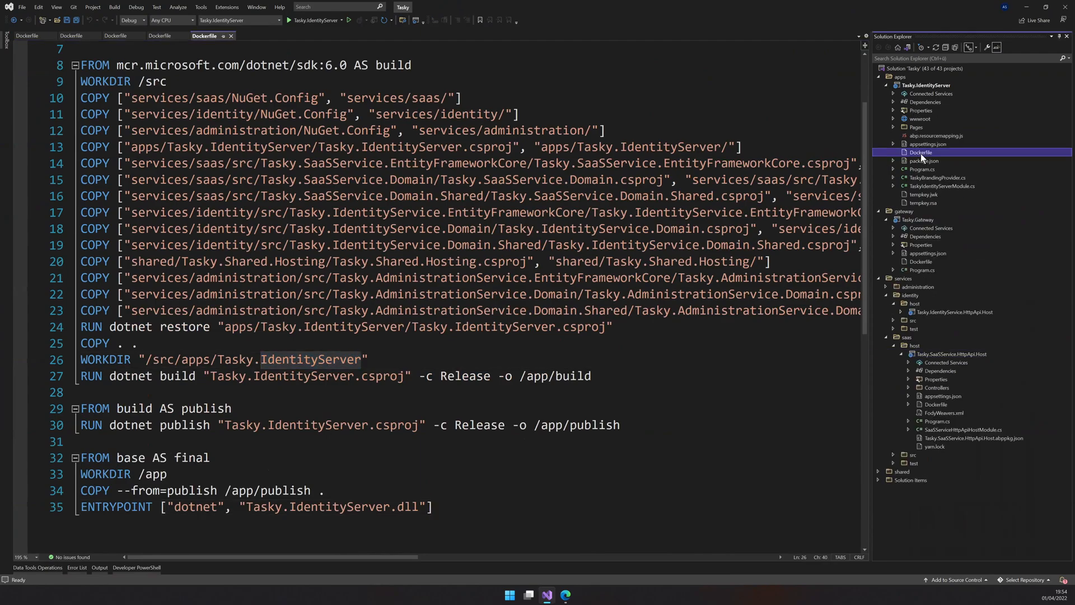
# Build a Docker image from the Tasky.IdentityServer Dockerfile via Build Docker Image
pyautogui.rightClick(920, 151)
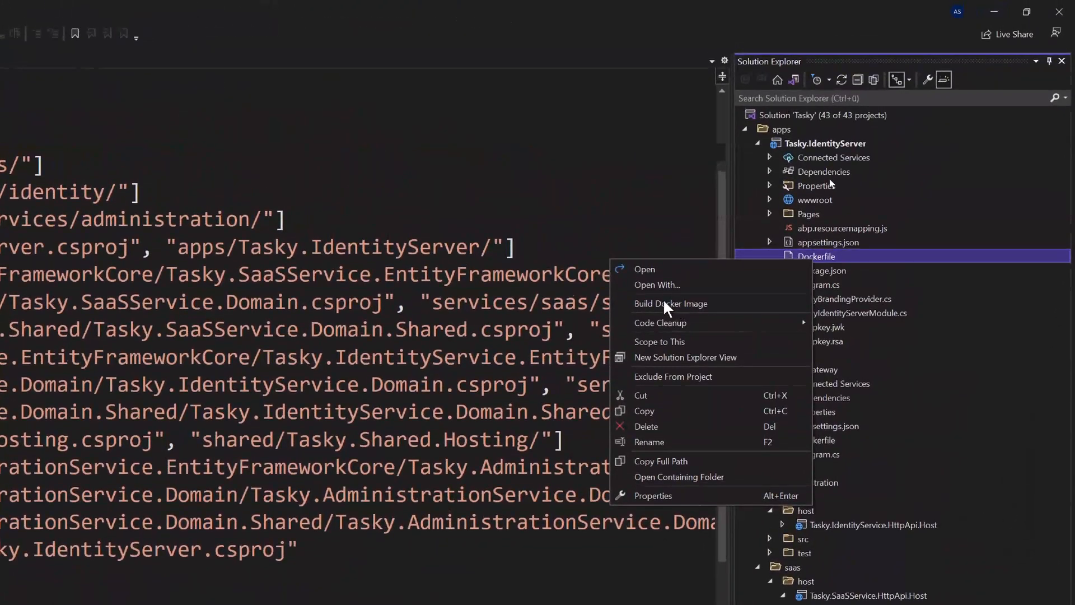
pyautogui.click(671, 303)
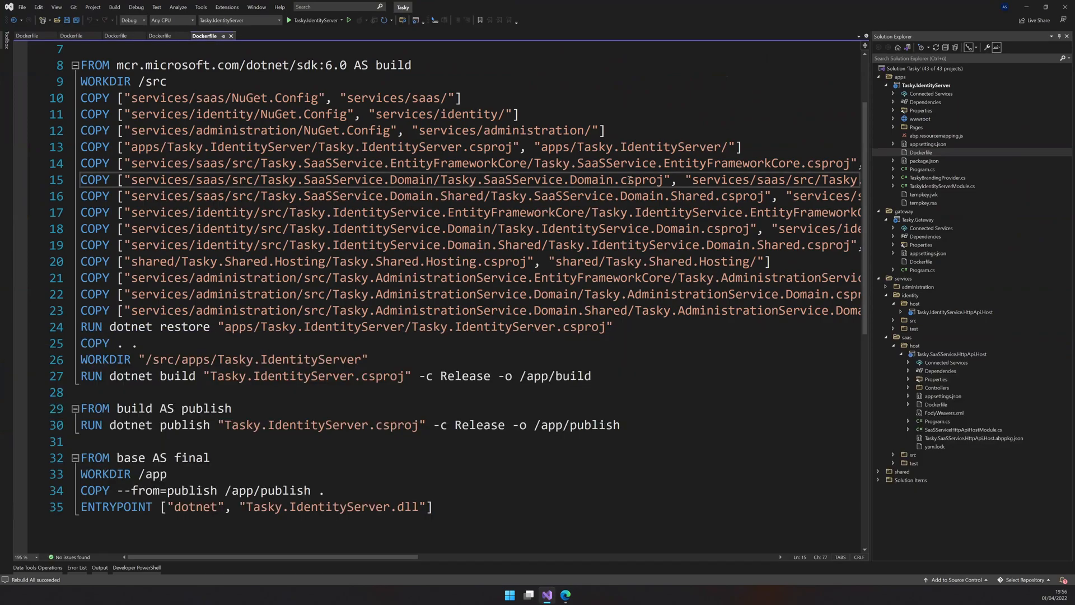
pyautogui.moveTo(629, 179)
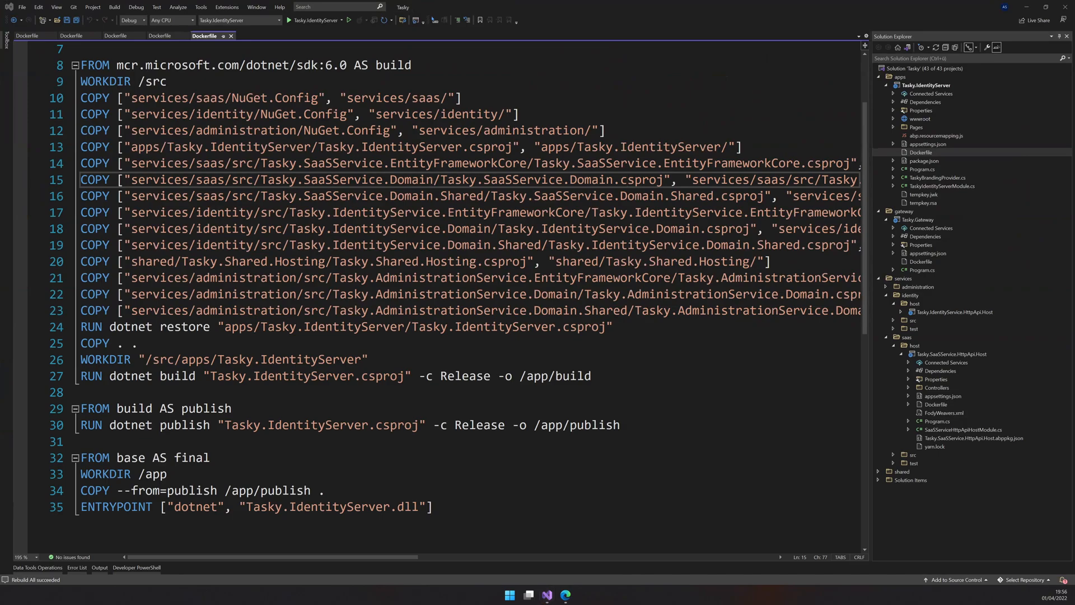
# Run docker ps in the PowerShell terminal to check local Docker containers and images
pyautogui.click(574, 595)
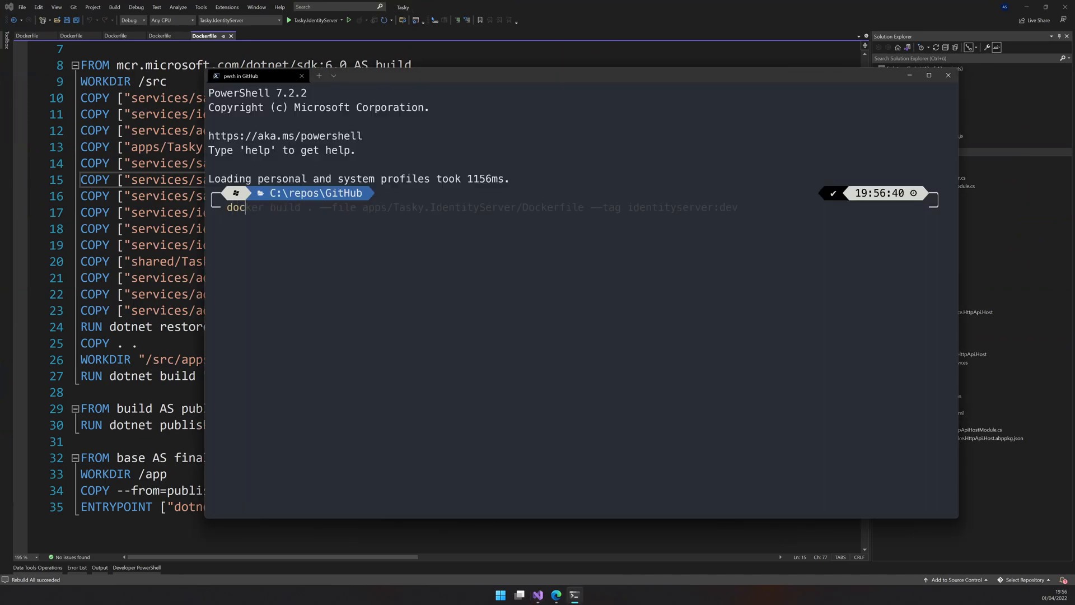
pyautogui.write('docker ps')
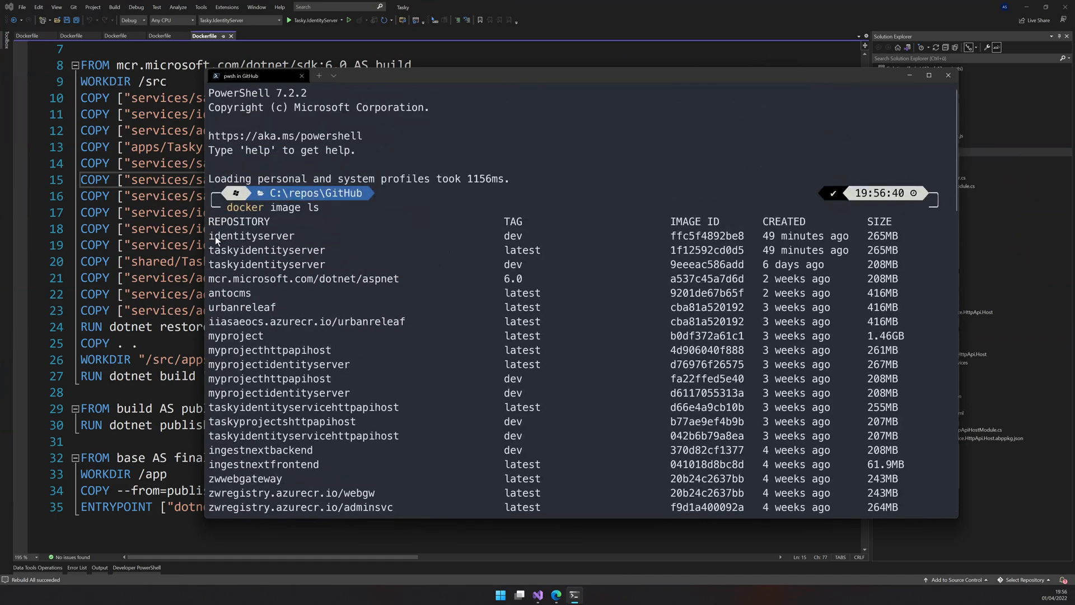
pyautogui.doubleClick(251, 236)
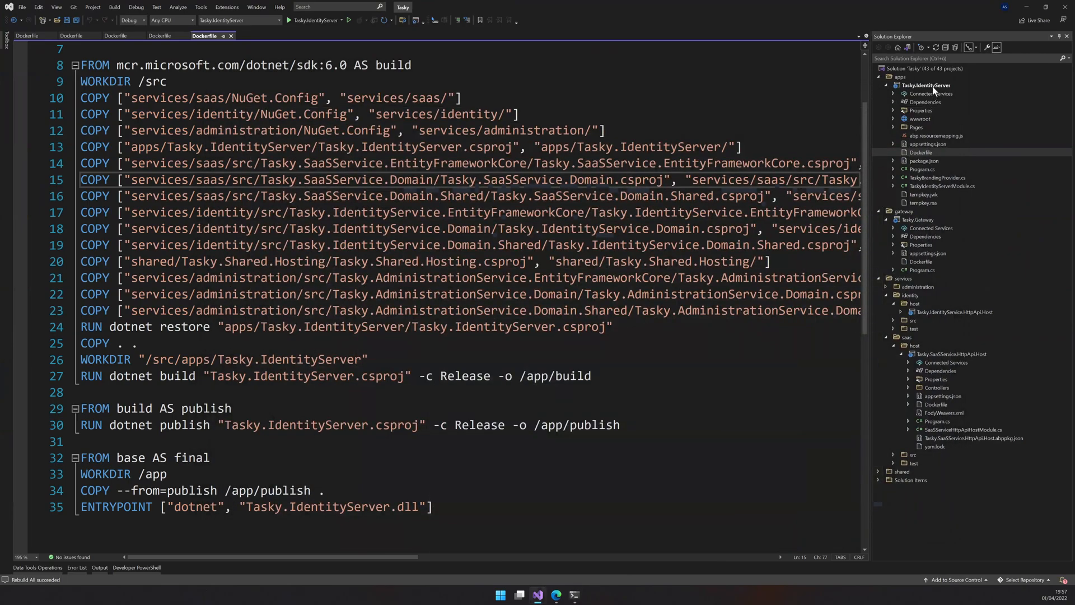
# Open a terminal at the Tasky solution folder and select the blog's Gateway docker build command
pyautogui.rightClick(905, 68)
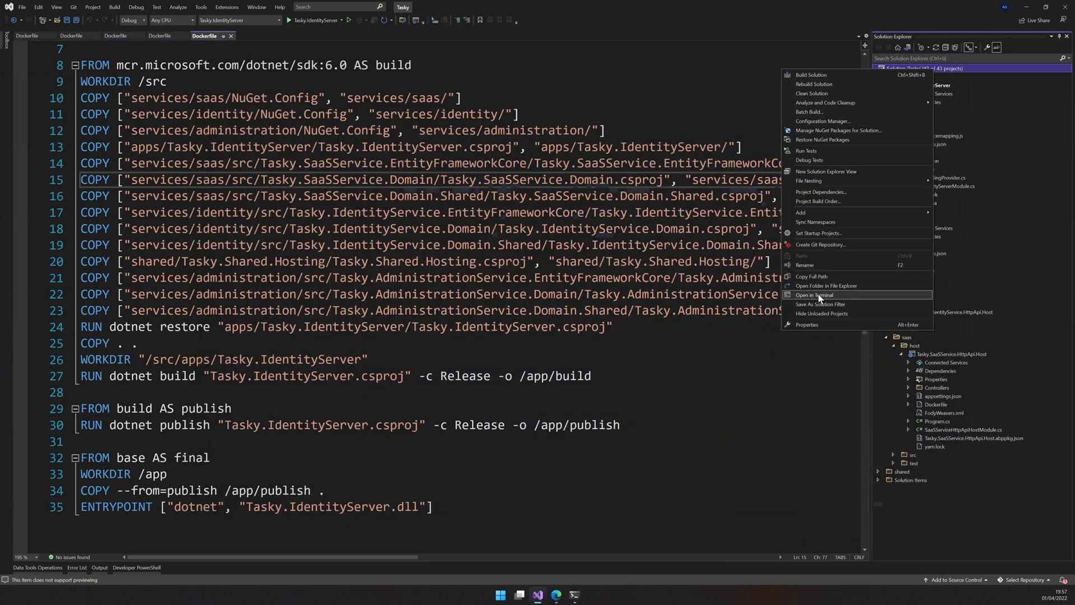
pyautogui.click(815, 295)
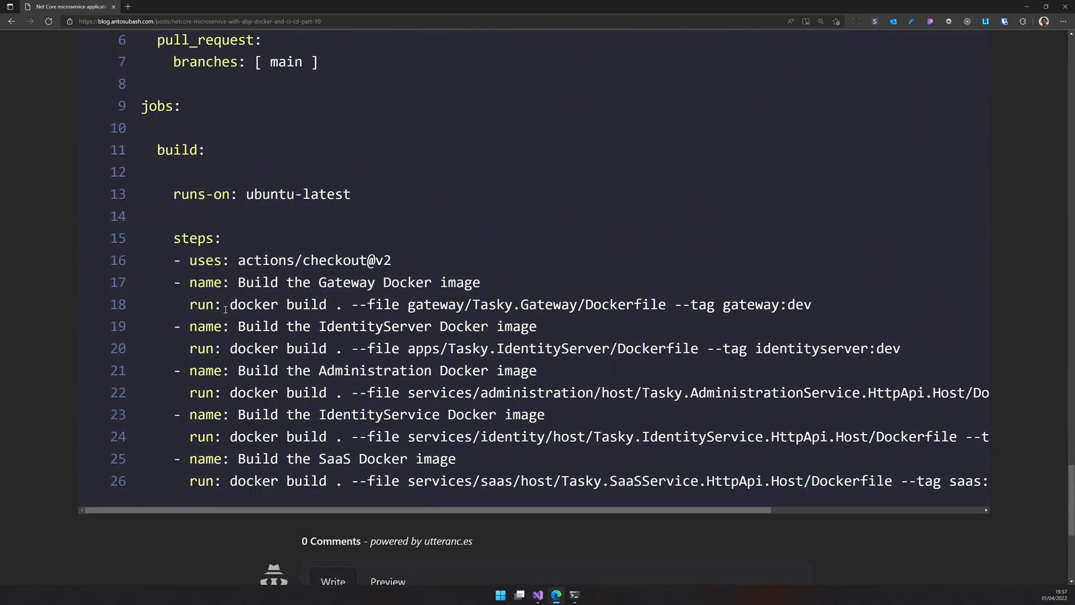
pyautogui.moveTo(229, 305); pyautogui.dragTo(811, 305)
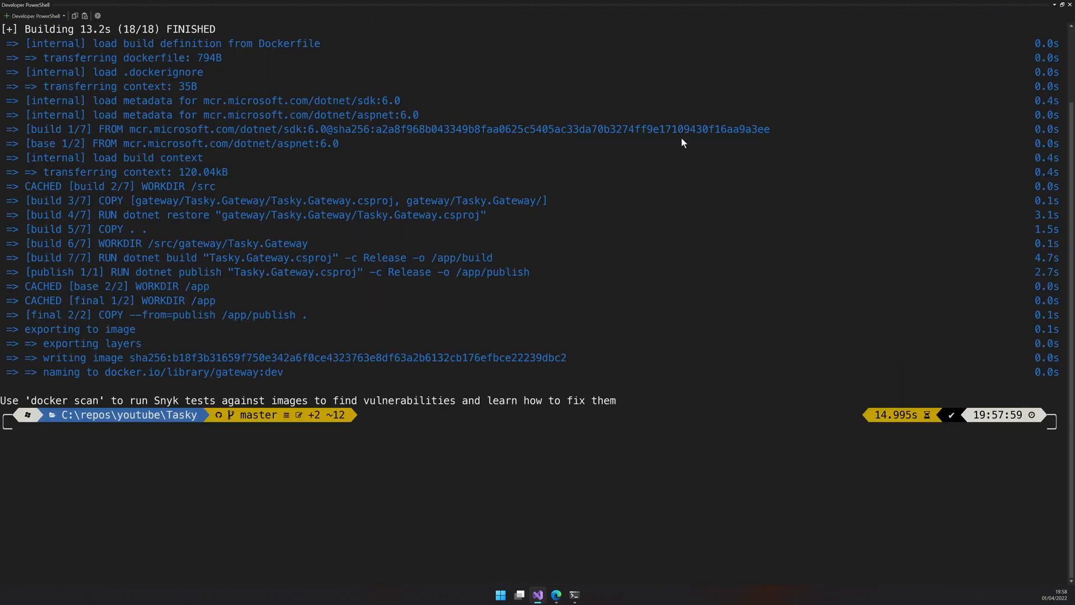
# Run docker image ls to confirm the gateway dev image is listed
pyautogui.write('docker image ls')
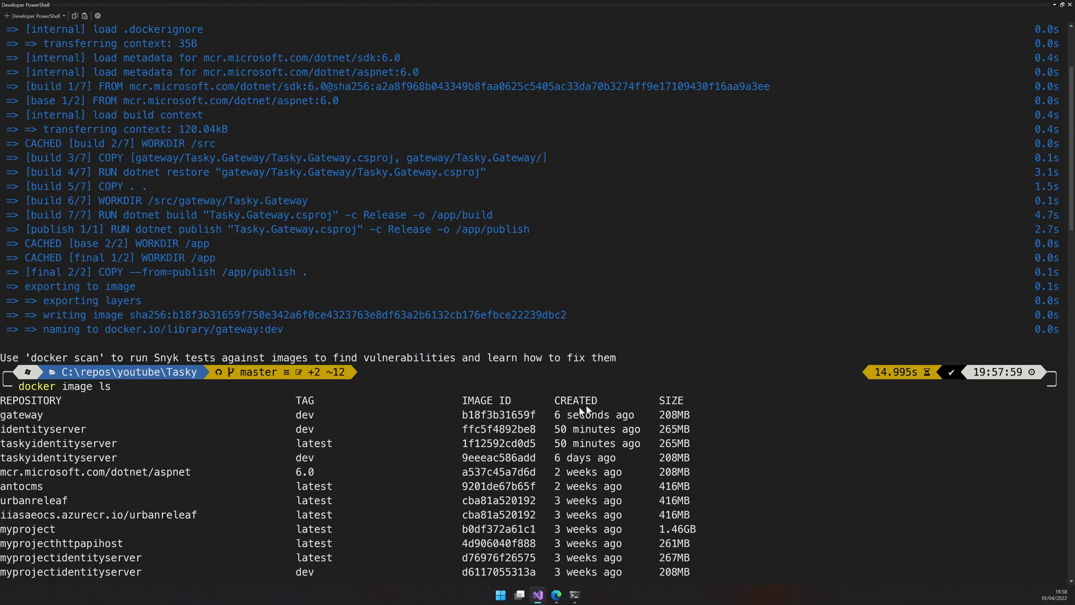
pyautogui.doubleClick(21, 414)
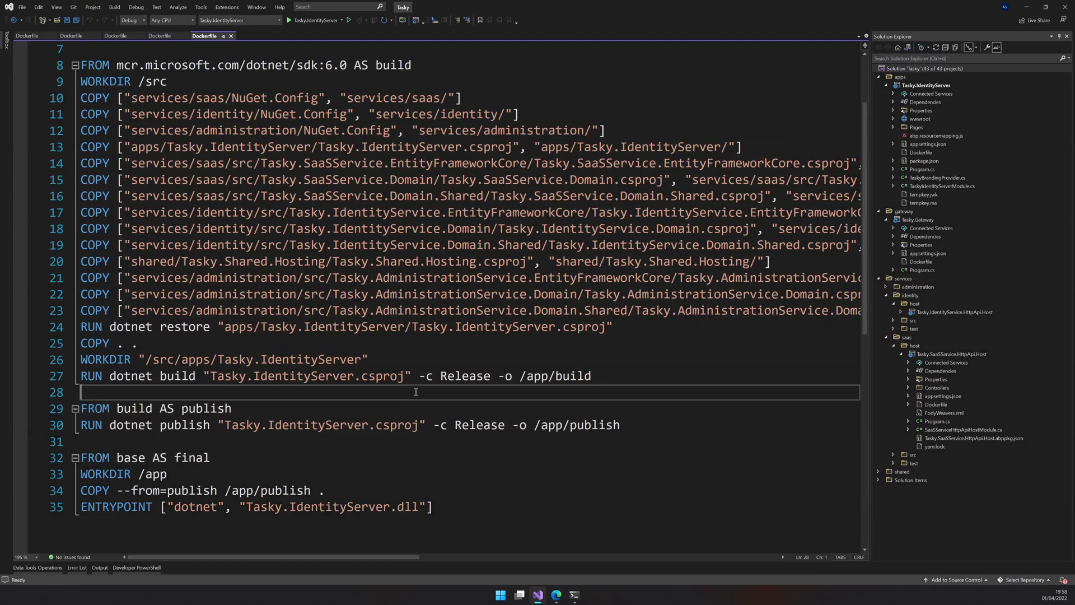
pyautogui.moveTo(365, 393)
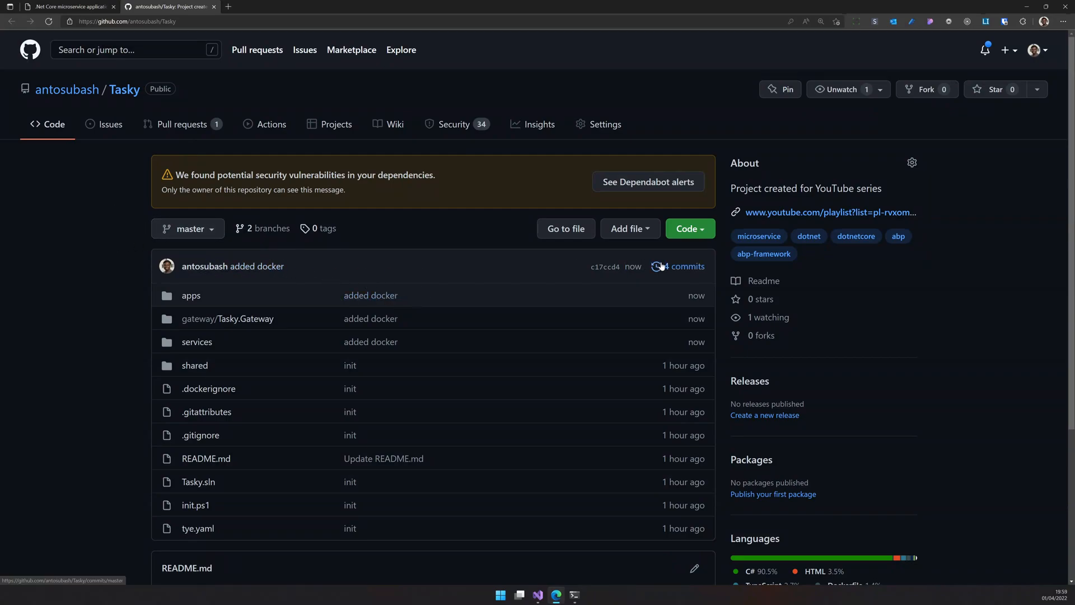
# View the 'added docker' commit's changes and return to the Tasky repository home
pyautogui.click(682, 267)
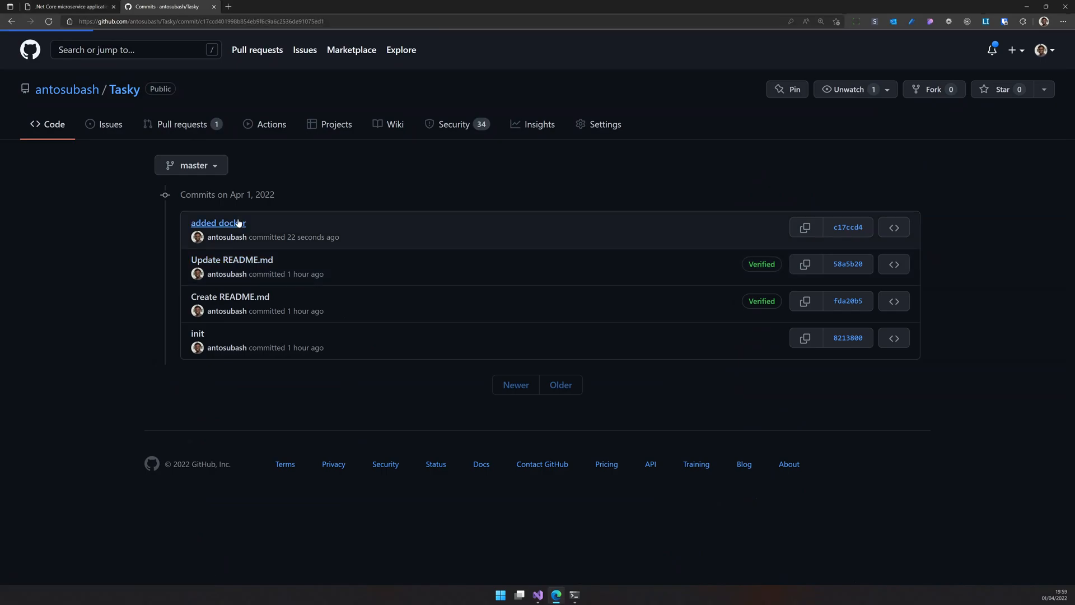
pyautogui.click(218, 223)
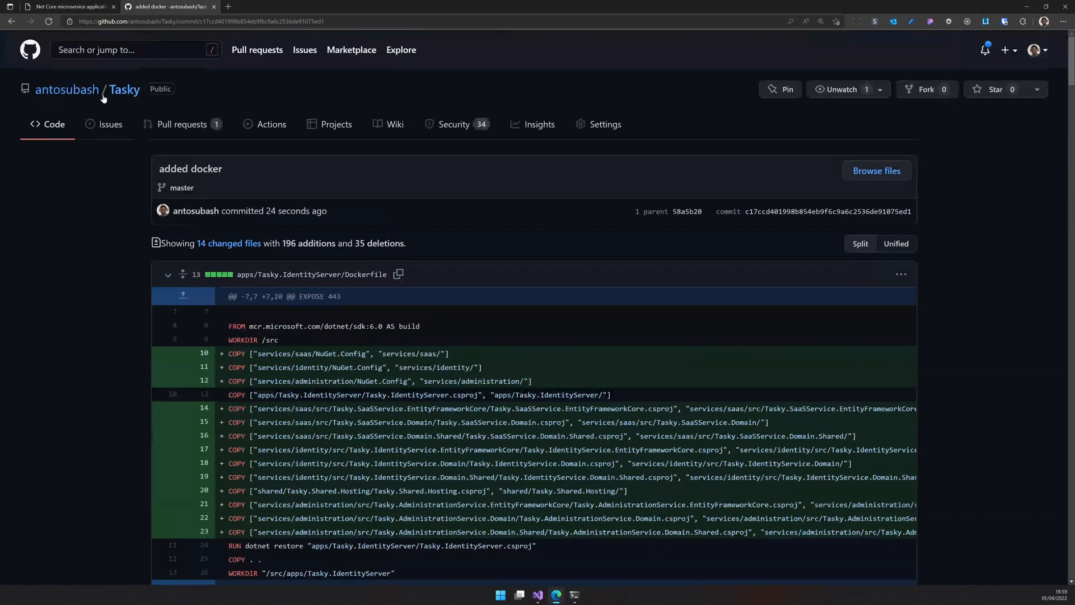
pyautogui.click(124, 90)
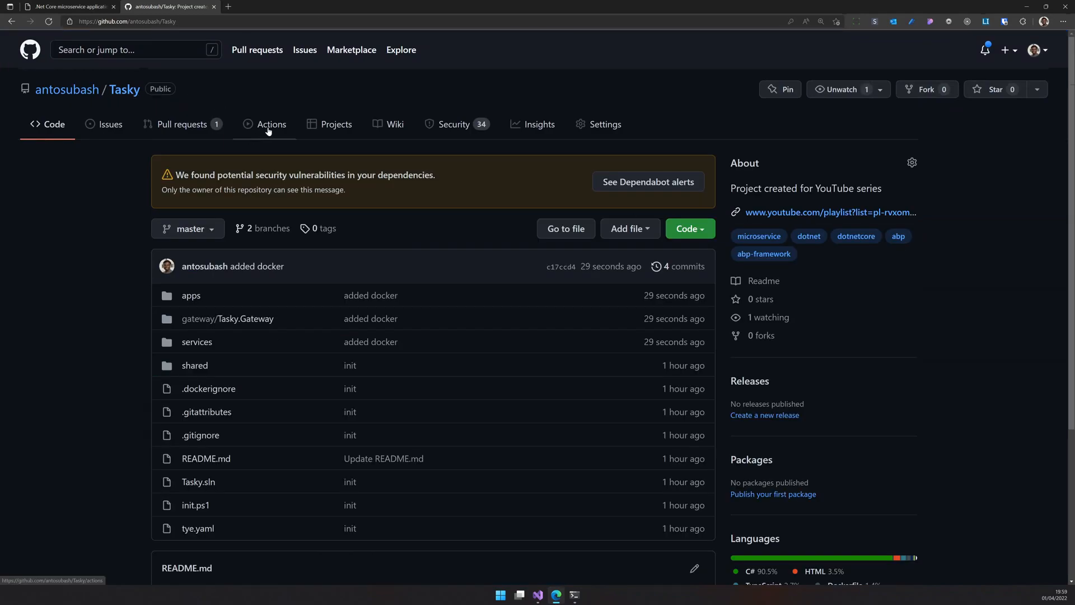
# Start a new workflow in Actions from the Docker image starter template
pyautogui.click(271, 124)
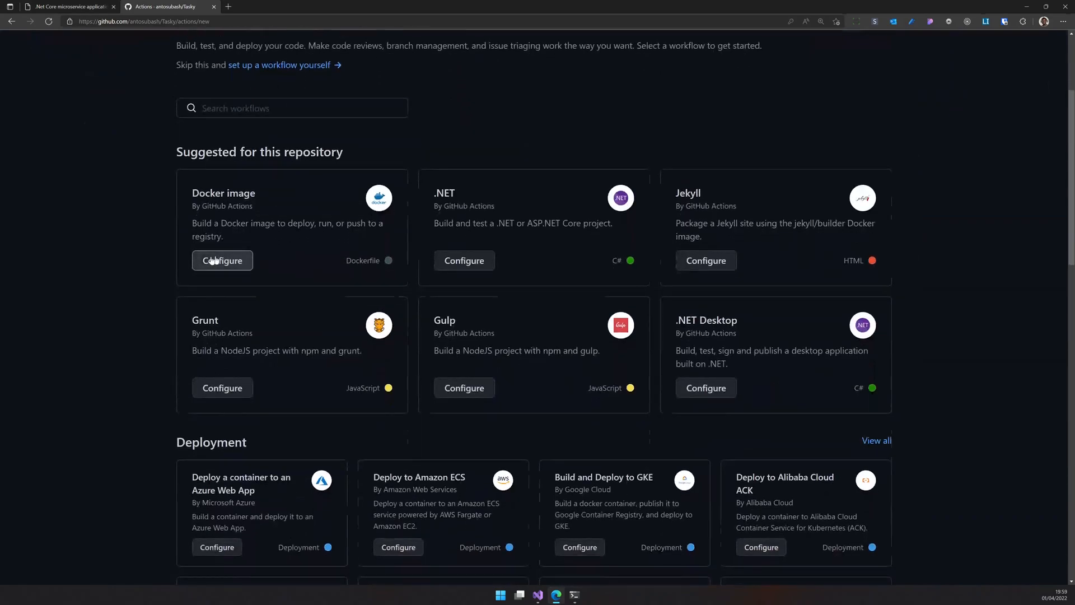
pyautogui.moveTo(843, 372)
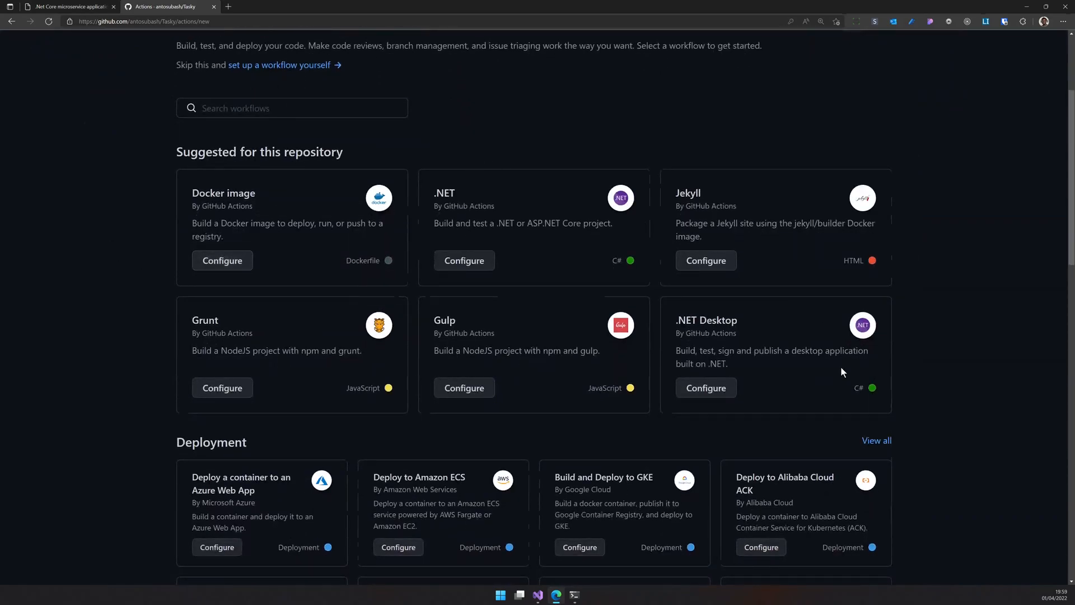
pyautogui.moveTo(269, 235)
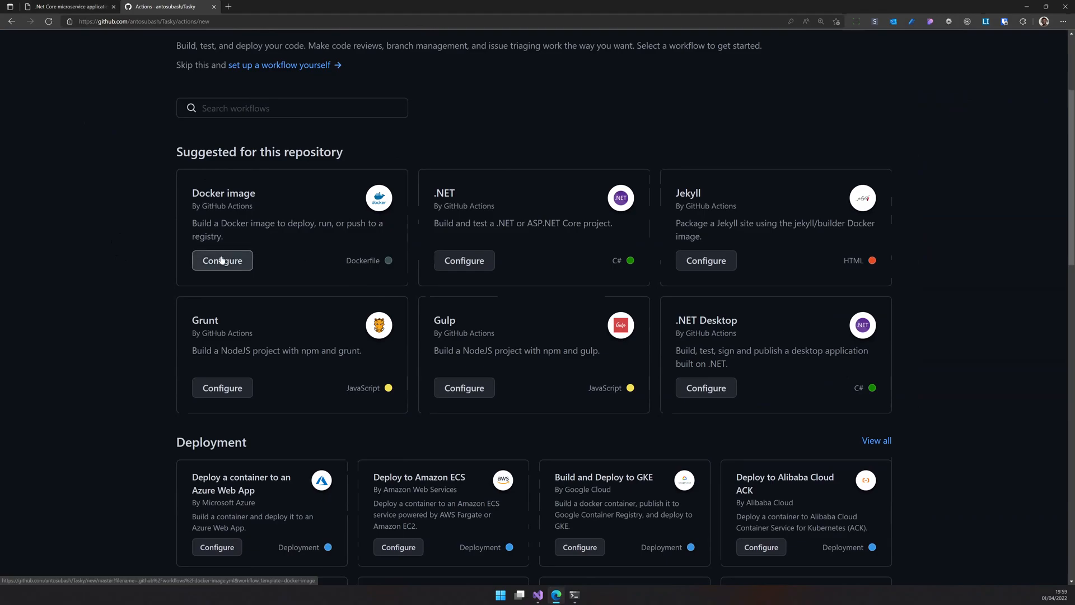
pyautogui.click(222, 261)
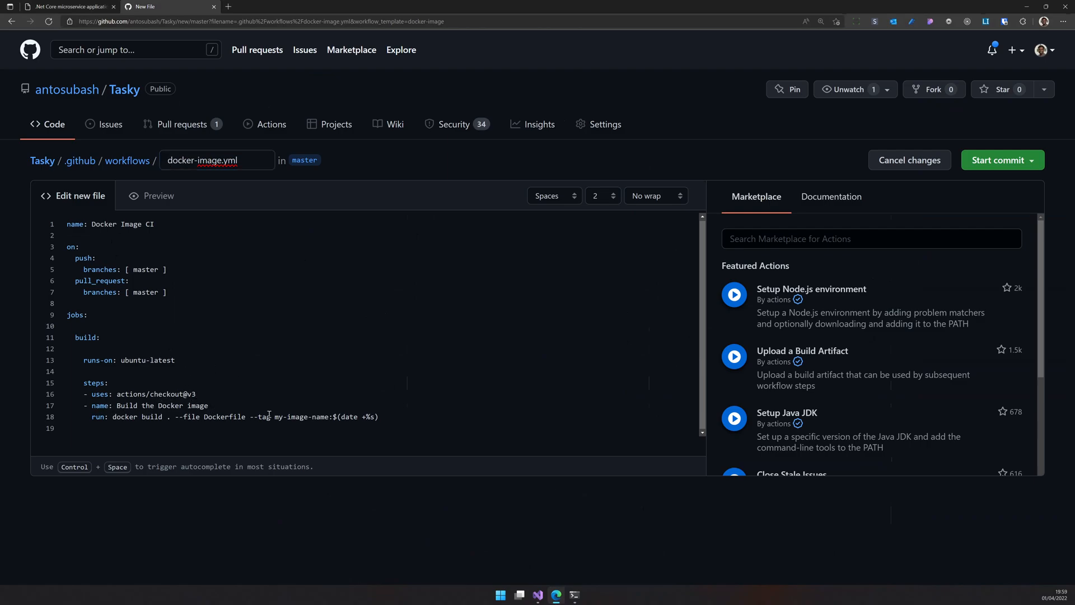
pyautogui.moveTo(393, 404)
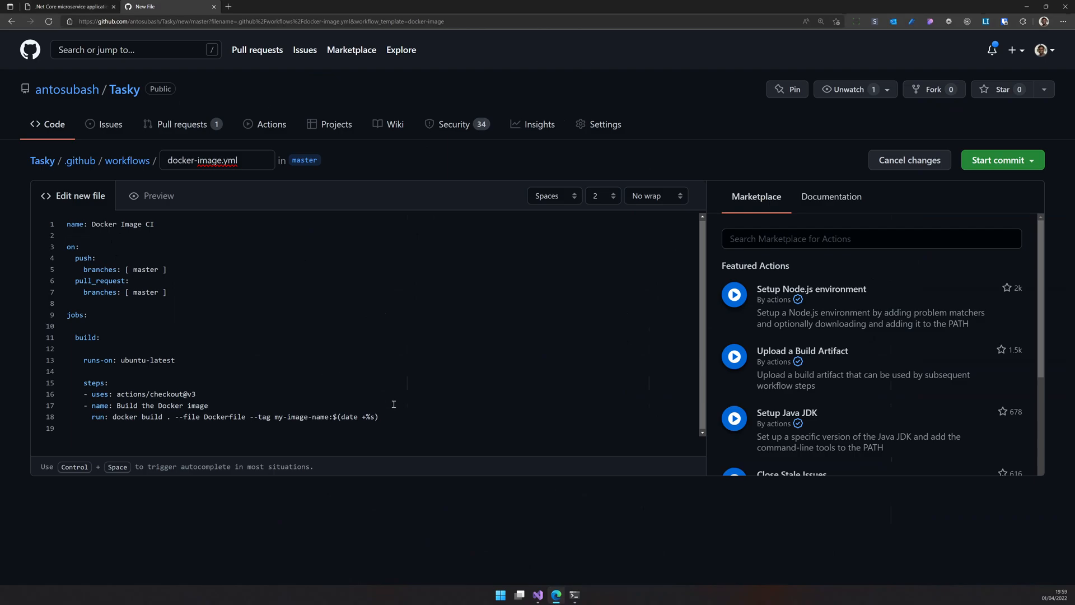
# Highlight the blog's Gateway build command and the gateway:dev and identityserver:dev image tags
pyautogui.click(65, 7)
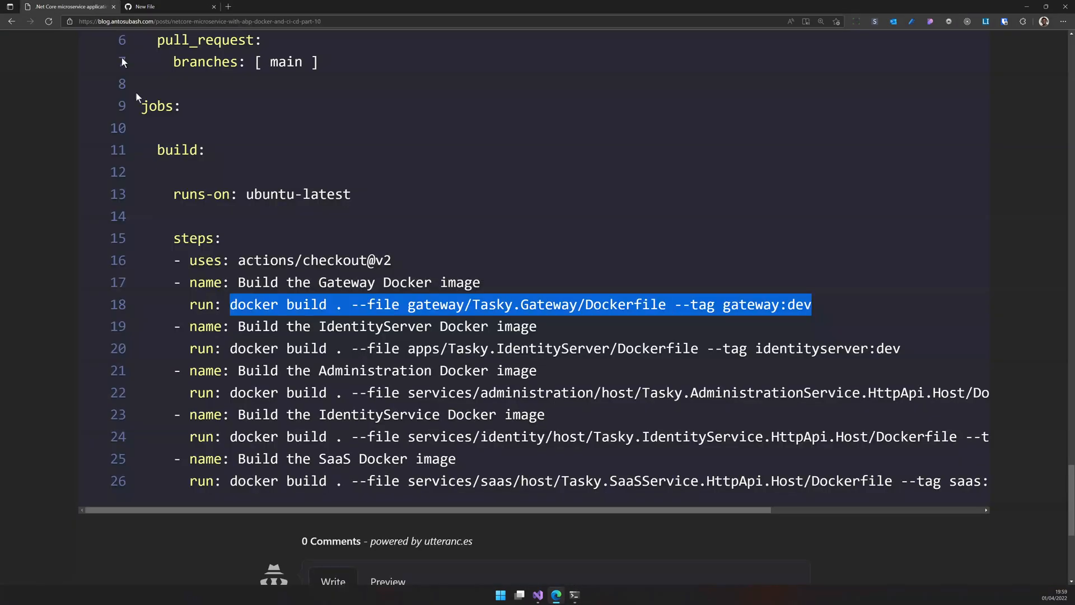
pyautogui.scroll(-3)
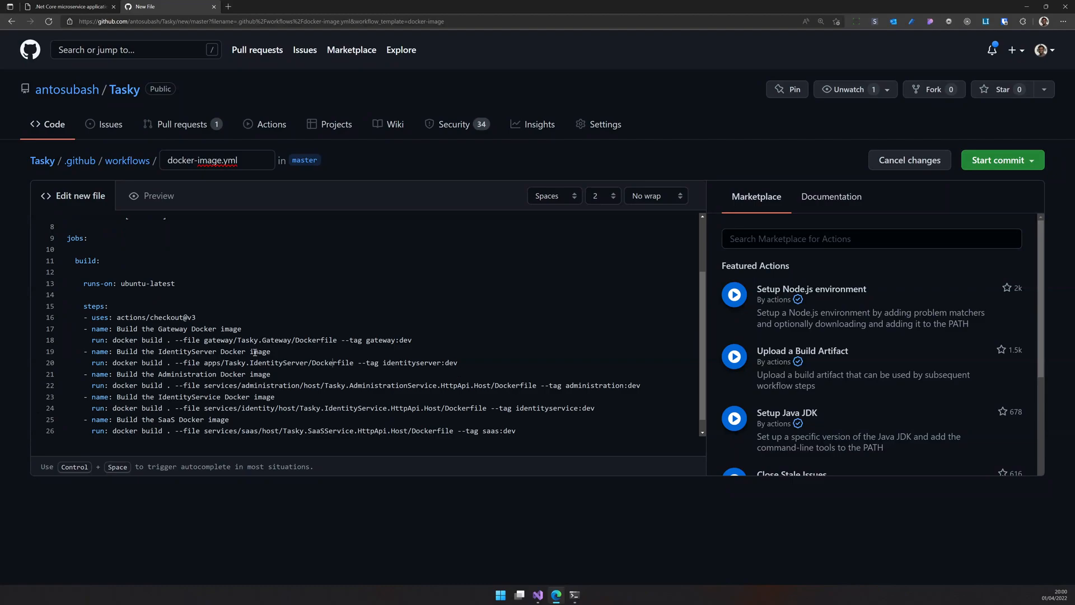
pyautogui.moveTo(111, 341); pyautogui.dragTo(255, 341)
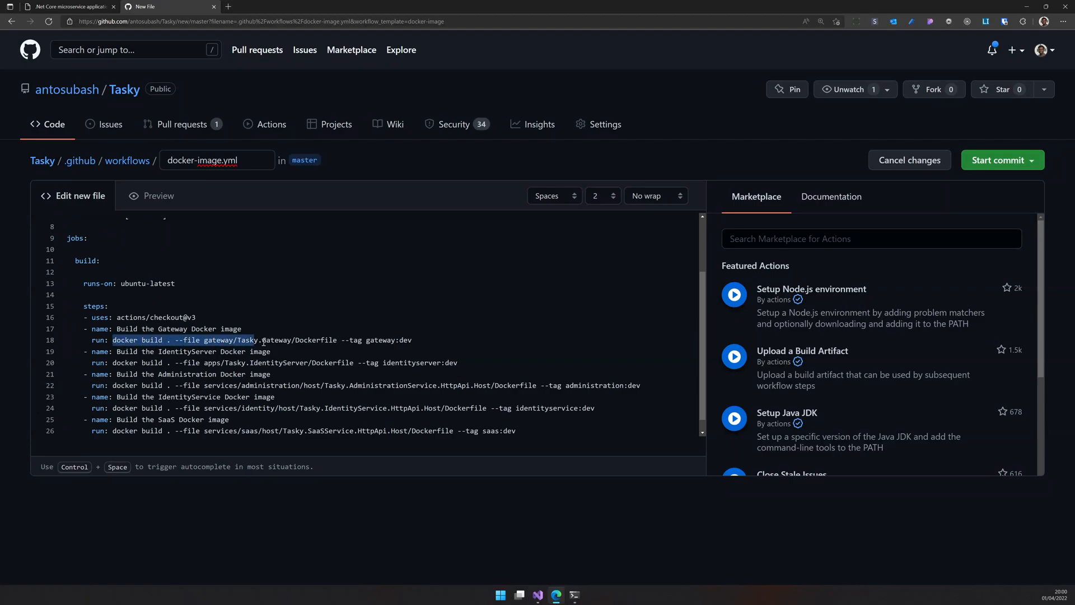
pyautogui.click(365, 341)
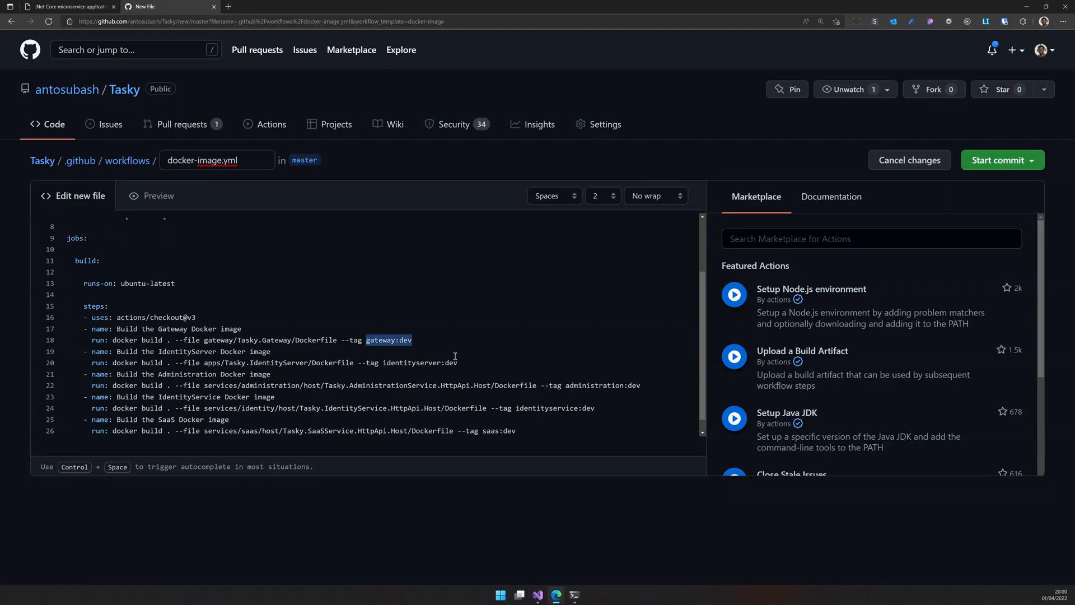
pyautogui.doubleClick(419, 362)
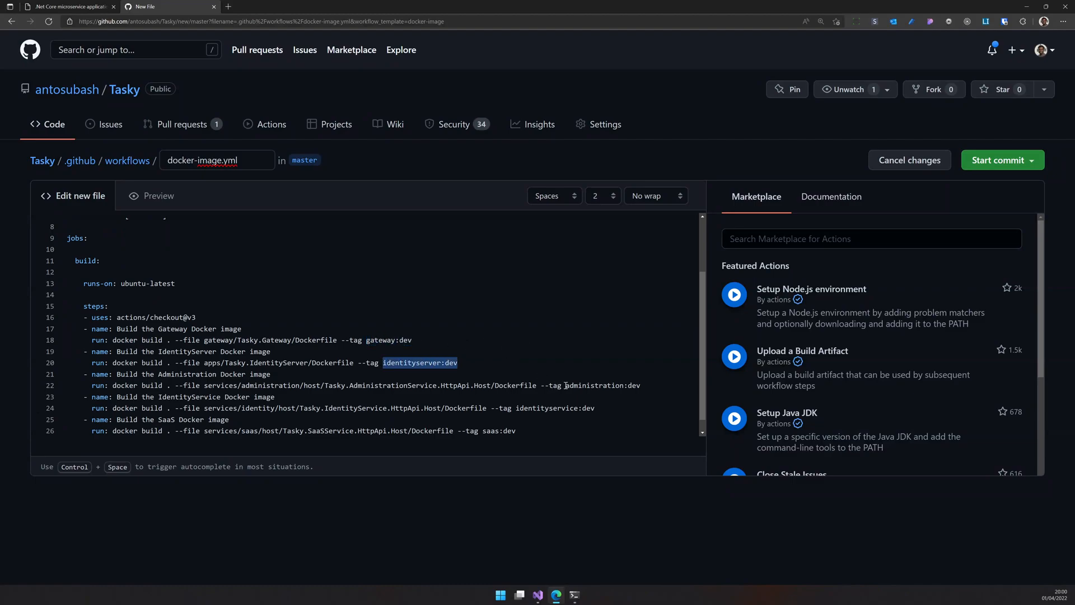
pyautogui.doubleClick(555, 408)
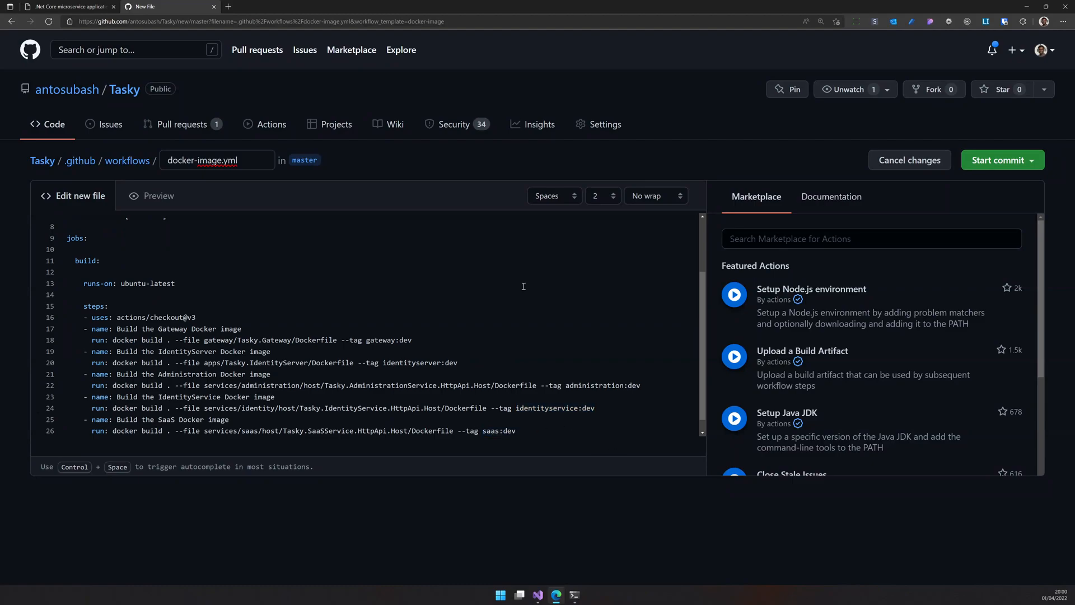
# Commit docker-image.yml directly to the master branch, queuing Docker Image CI #1
pyautogui.click(998, 161)
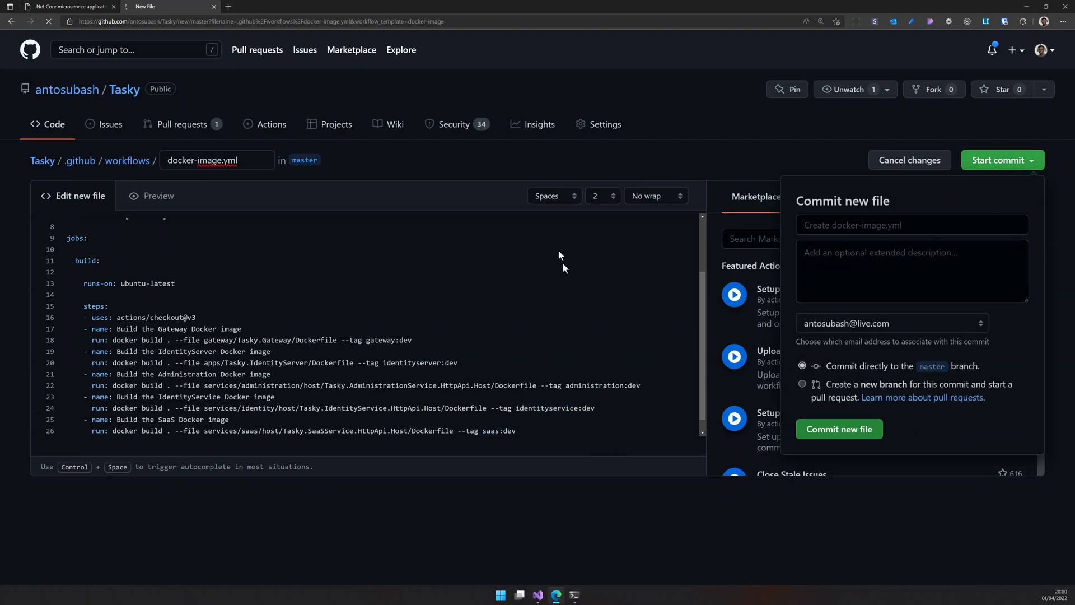
pyautogui.click(839, 429)
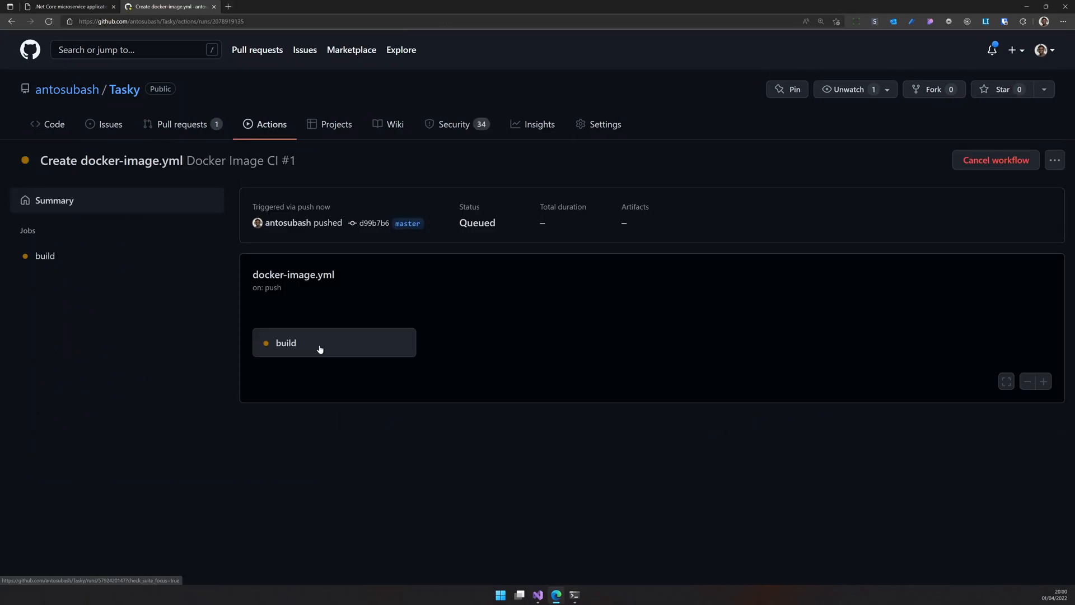
# View the build job's log for the Docker Image CI #1 run and scroll through its steps
pyautogui.click(286, 342)
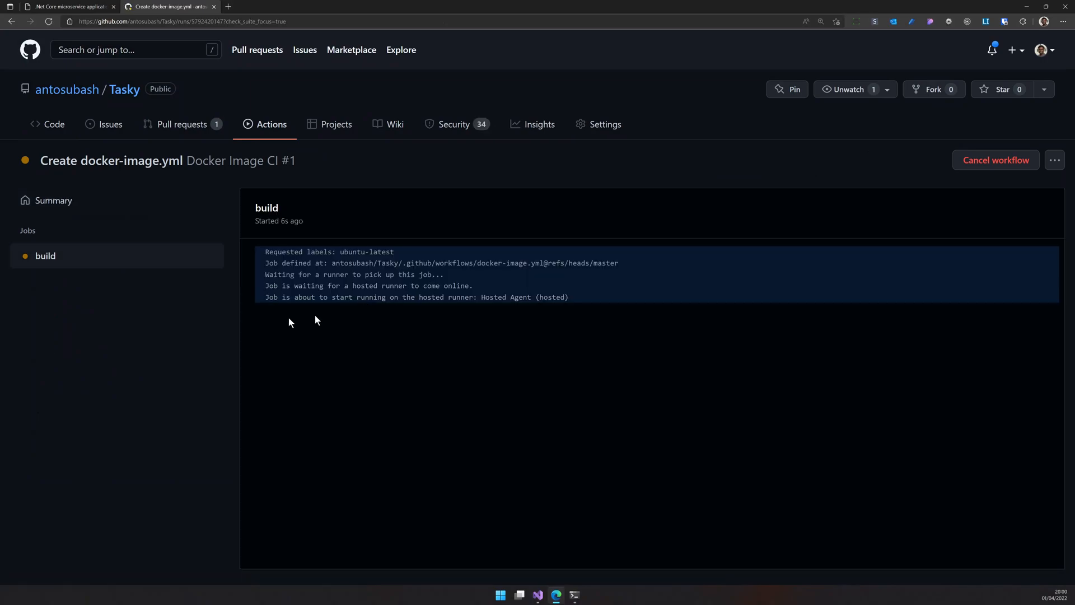
pyautogui.moveTo(107, 323)
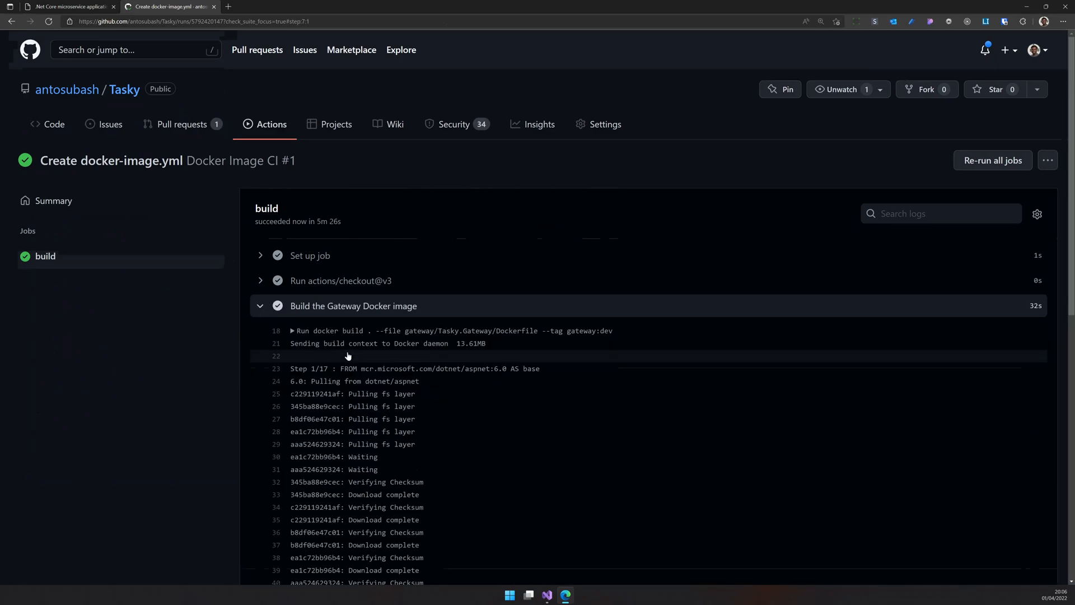
pyautogui.scroll(-3)
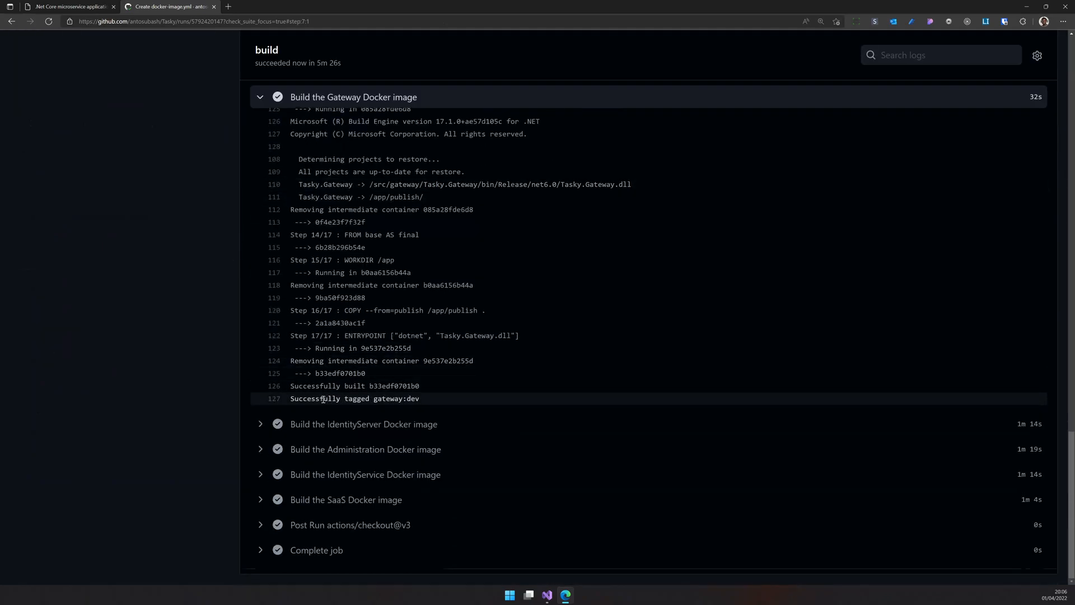
pyautogui.doubleClick(395, 399)
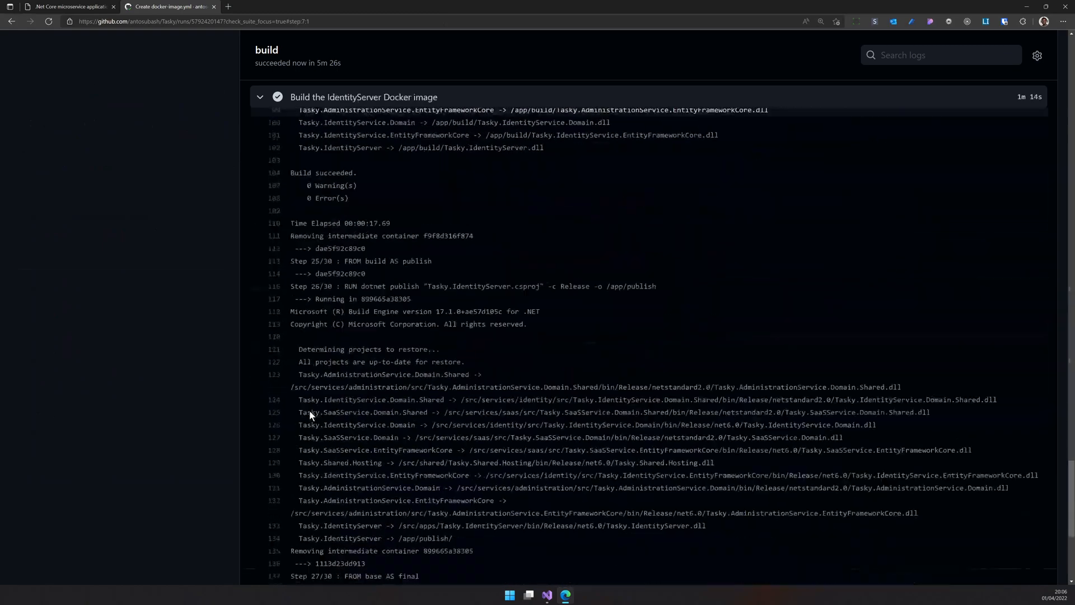
pyautogui.scroll(-3)
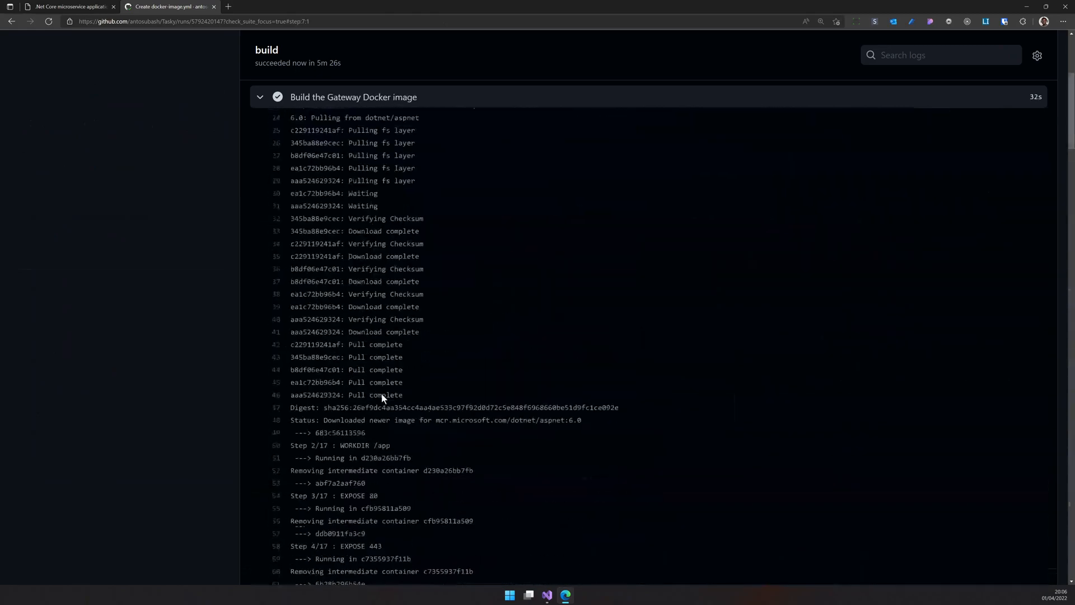
# Expand the Complete job and Post Run actions/checkout@v3 step logs
pyautogui.click(261, 97)
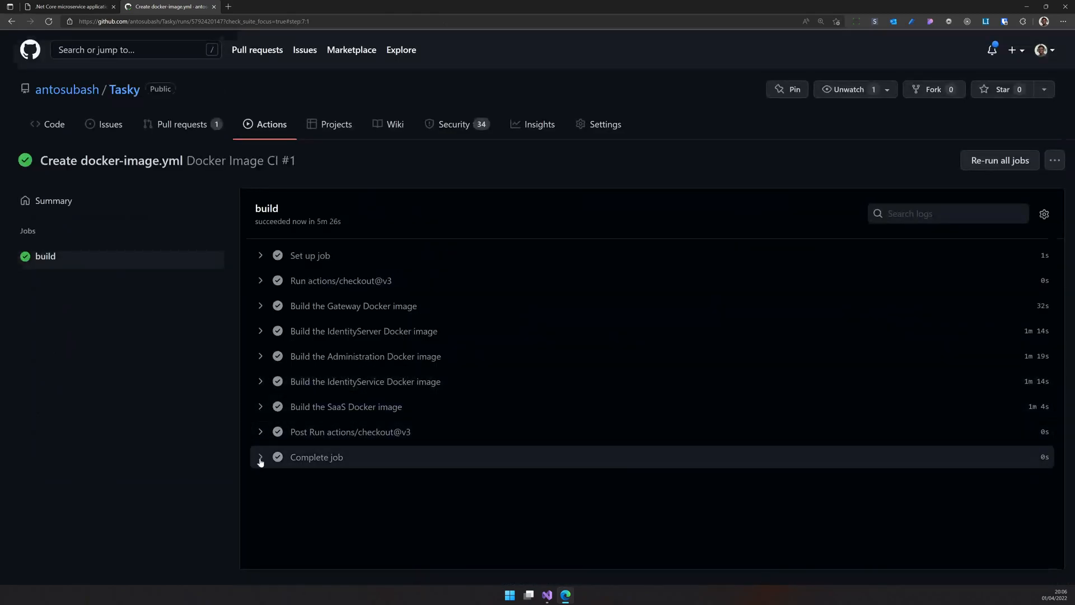
pyautogui.click(315, 457)
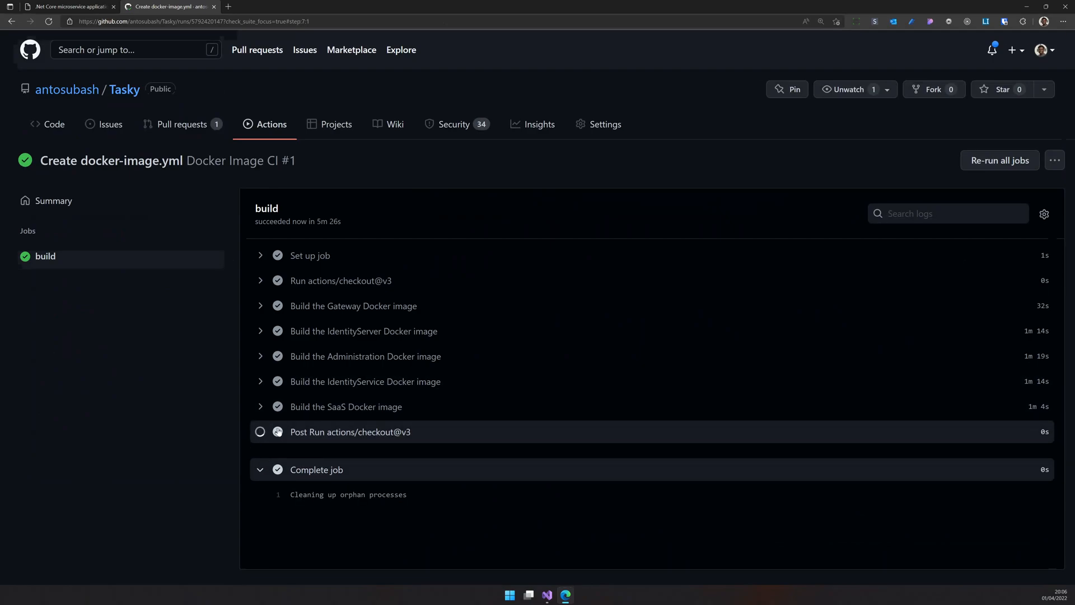
pyautogui.click(349, 431)
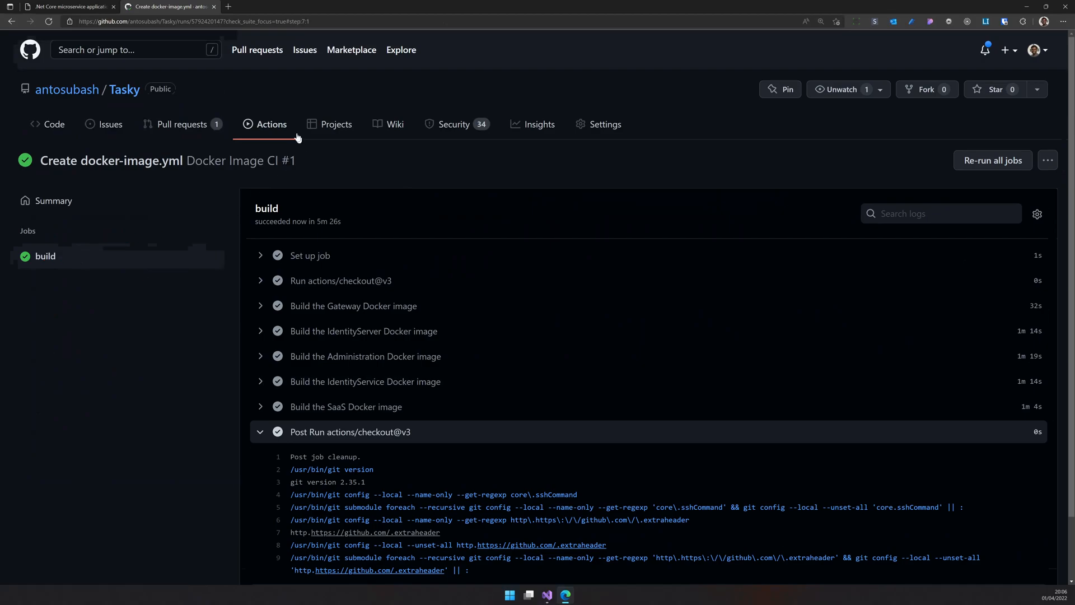
# Check the Create docker-image.yml workflow run in Actions, then return to the code overview
pyautogui.click(271, 125)
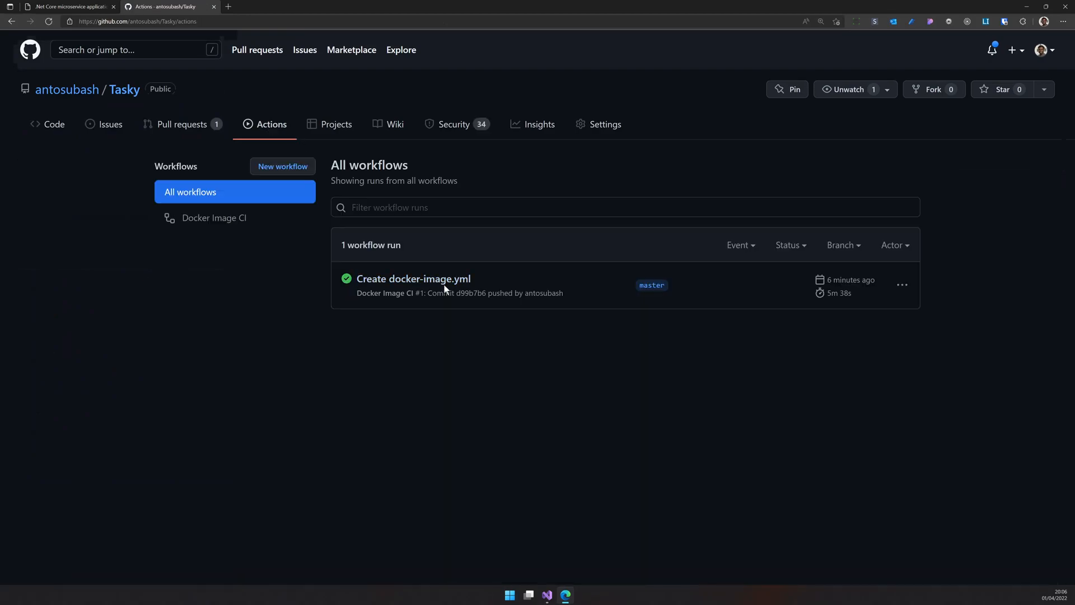
pyautogui.click(414, 279)
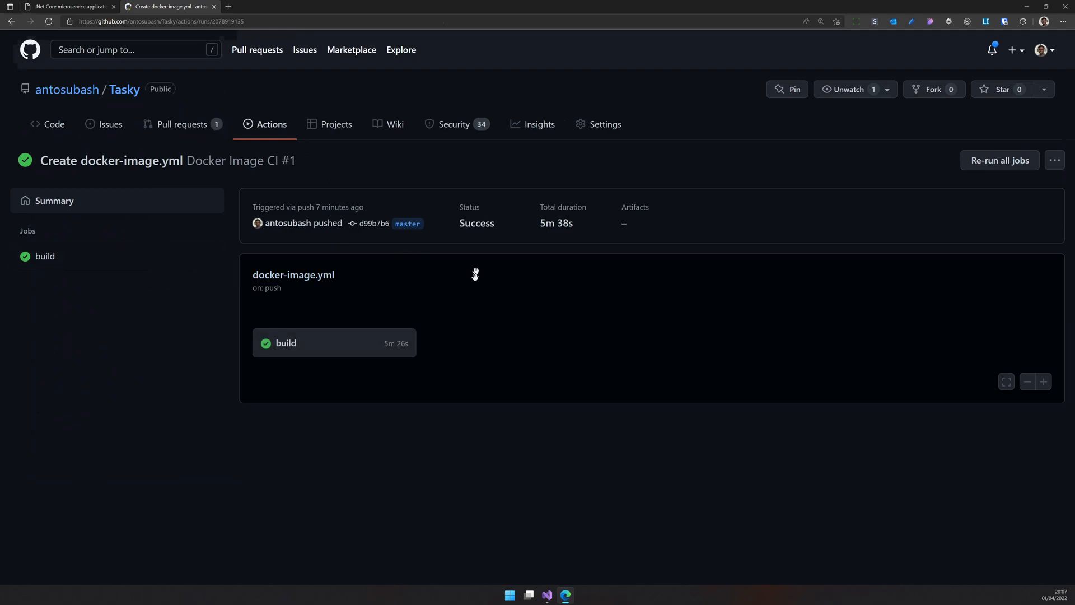
pyautogui.click(54, 125)
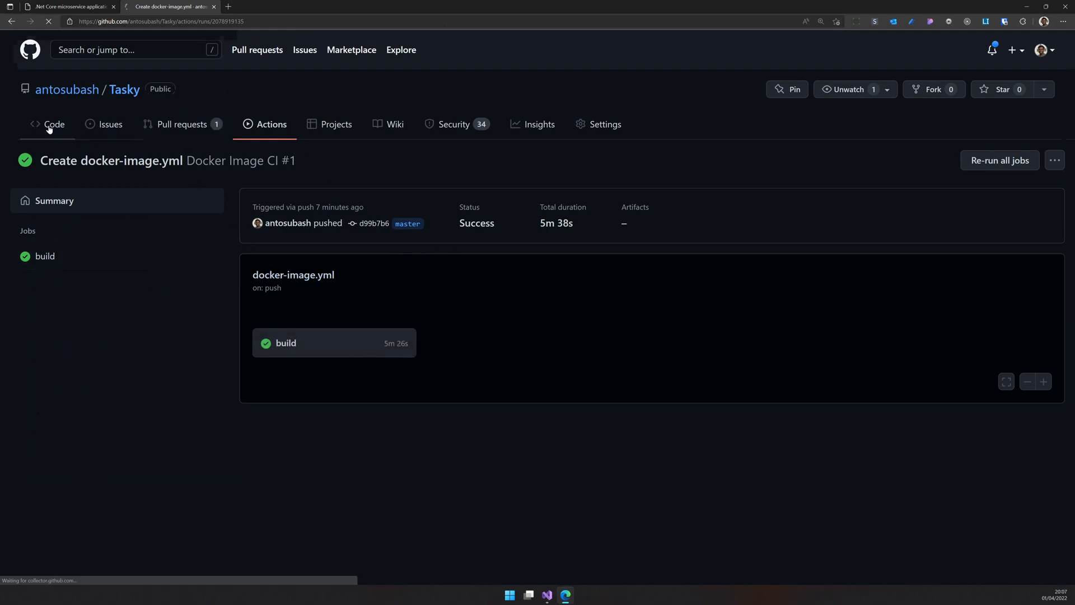
pyautogui.click(54, 124)
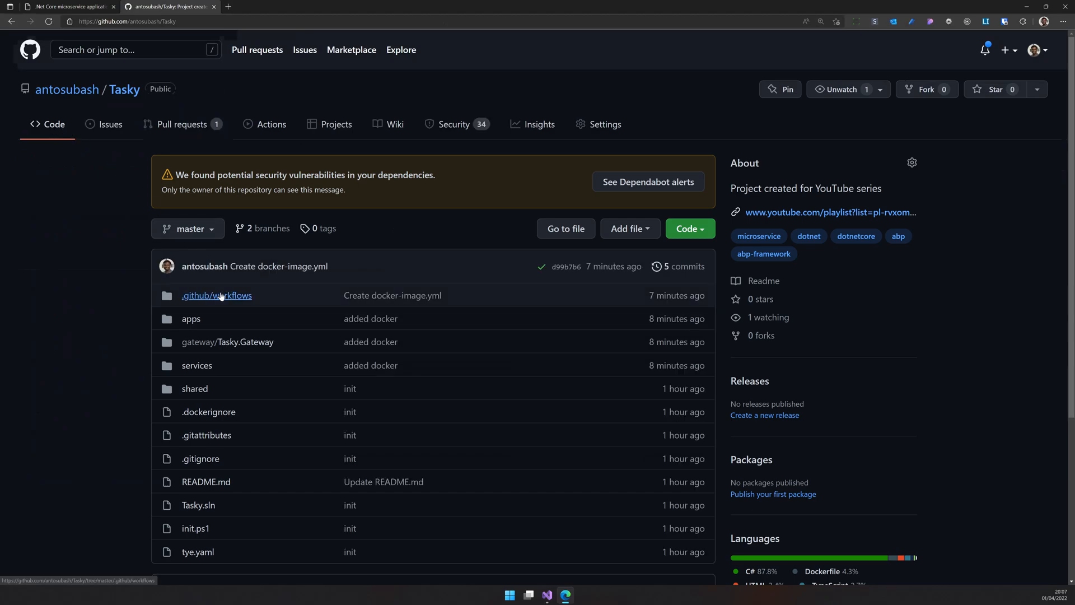
# View docker-image.yml in .github/workflows with its five dev-tagged image build steps
pyautogui.click(217, 295)
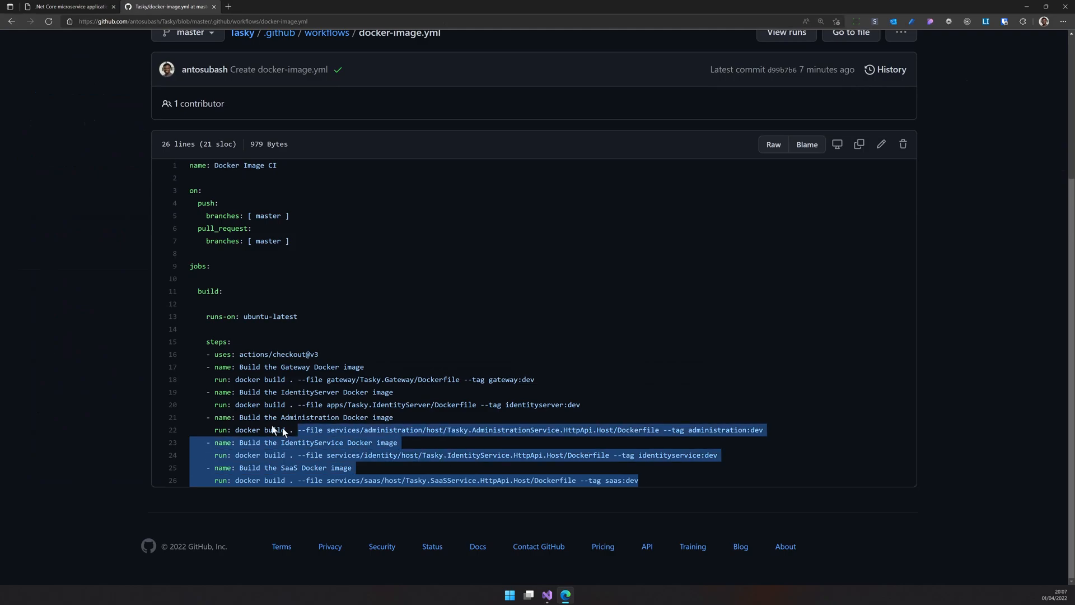
pyautogui.click(359, 329)
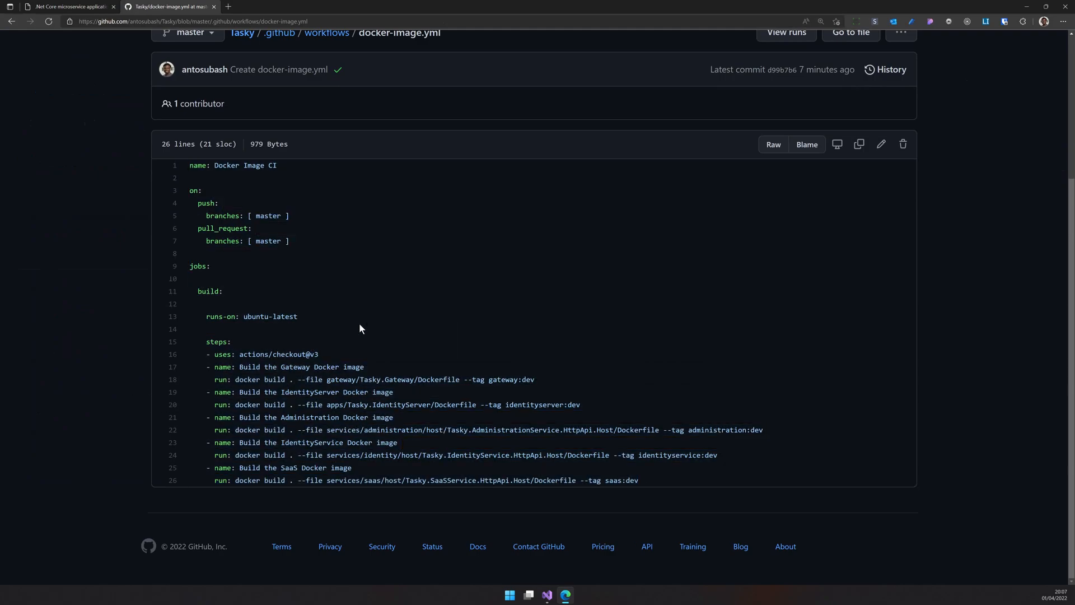
pyautogui.moveTo(290, 246)
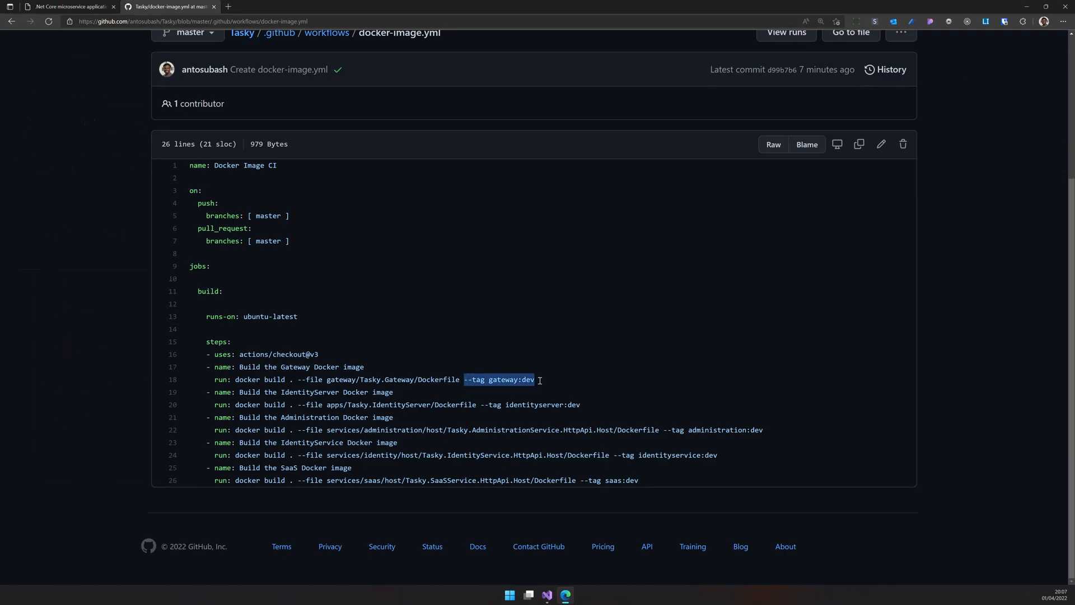
pyautogui.click(444, 286)
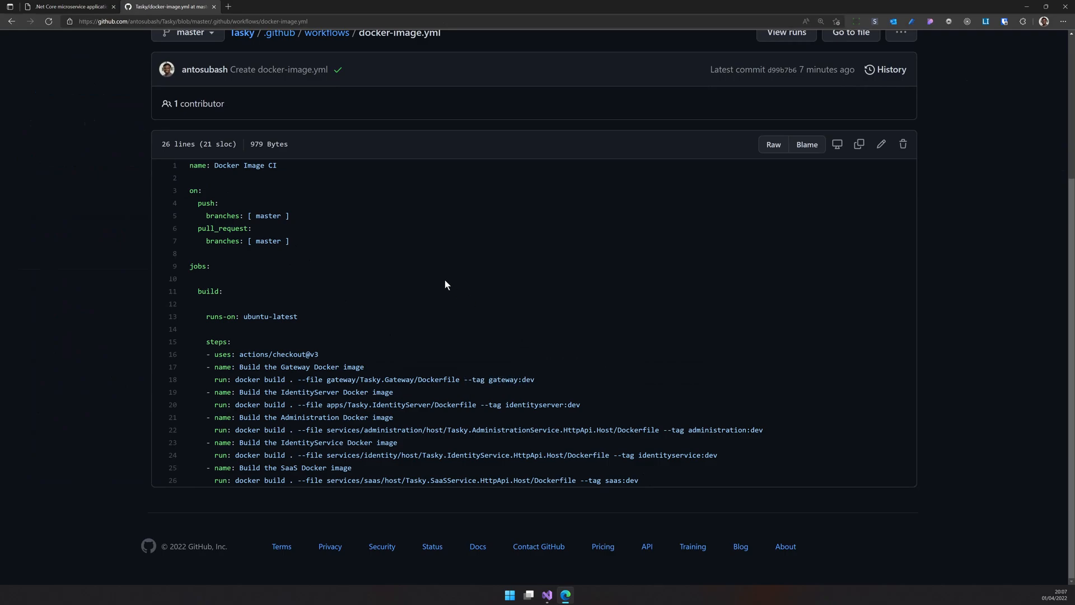
pyautogui.click(242, 33)
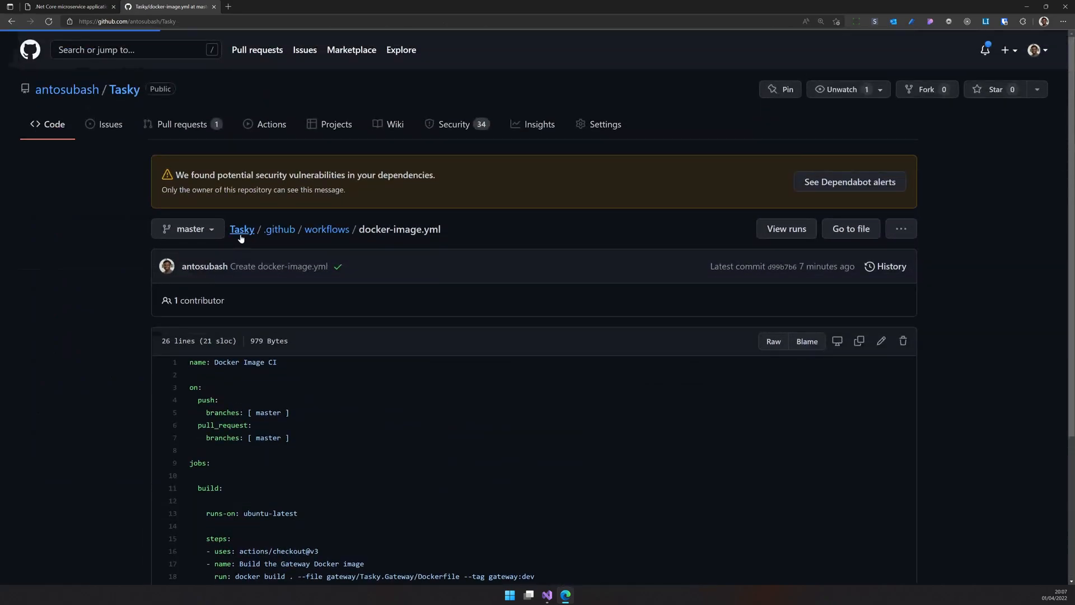
# Confirm the Actions list shows a single successful Docker Image CI run
pyautogui.click(242, 228)
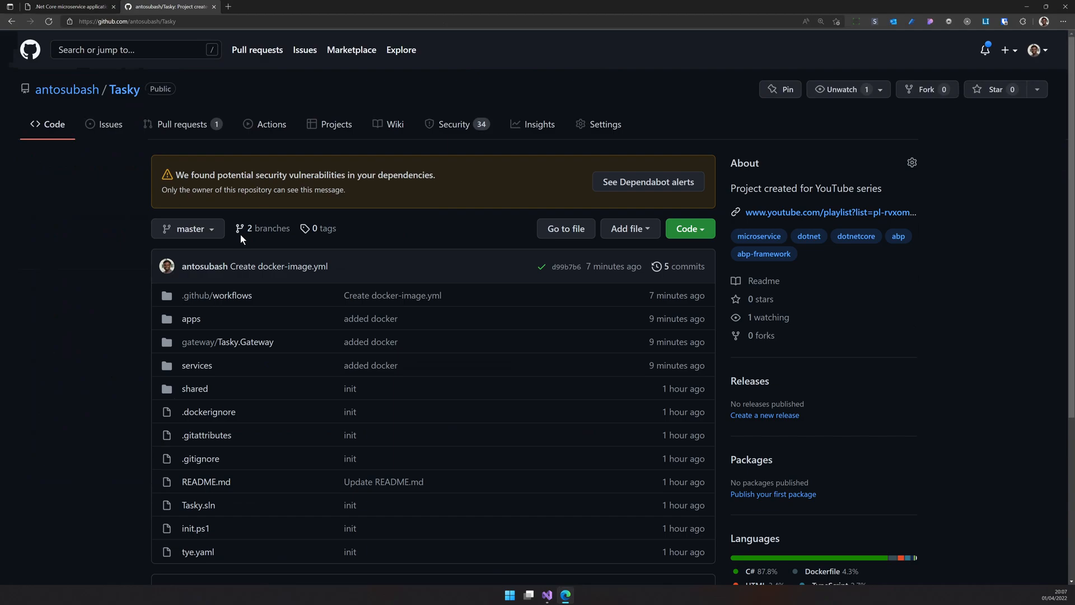
pyautogui.click(271, 124)
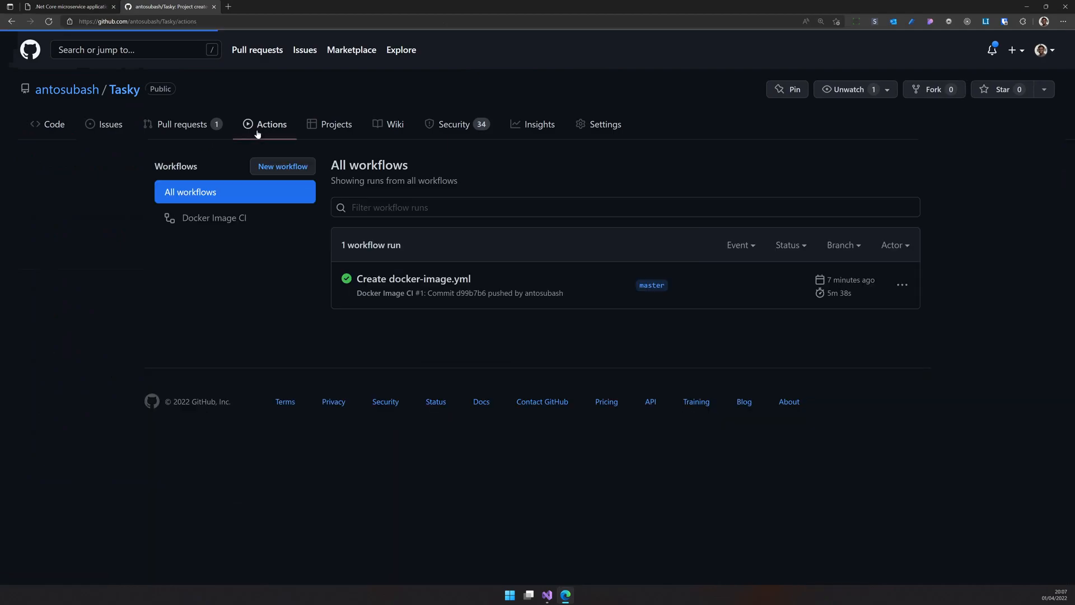
pyautogui.click(270, 124)
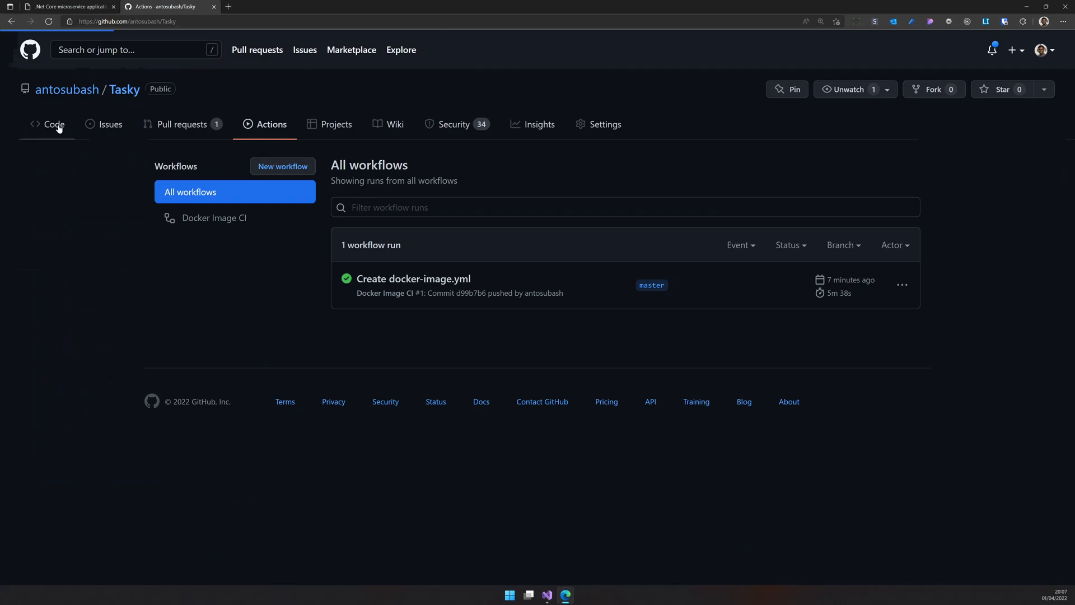
# Return to the Tasky code overview and skim the README before switching to the blog post
pyautogui.click(54, 124)
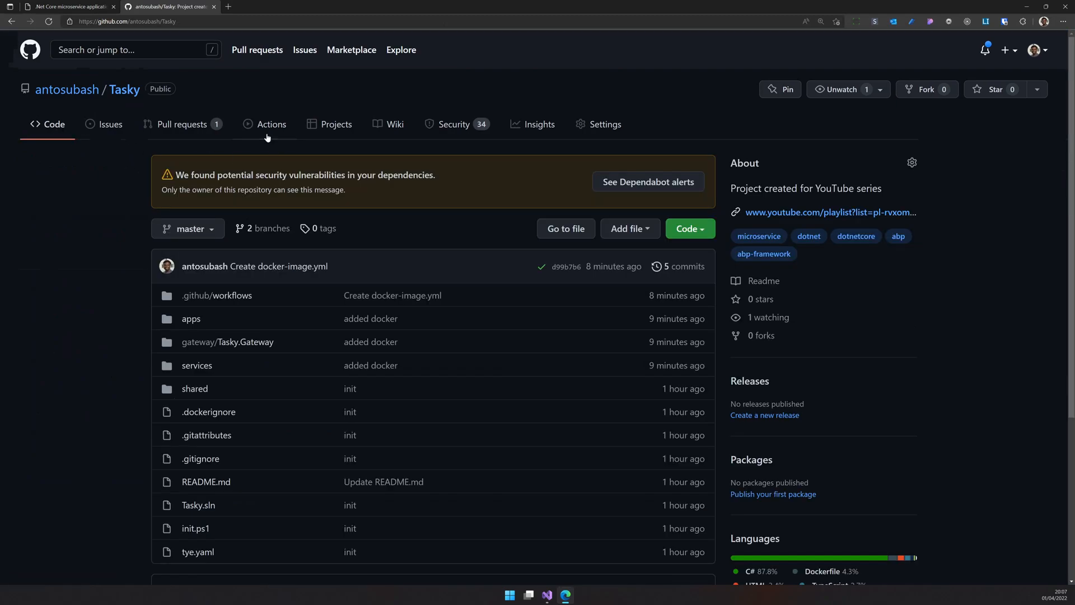
pyautogui.scroll(-3)
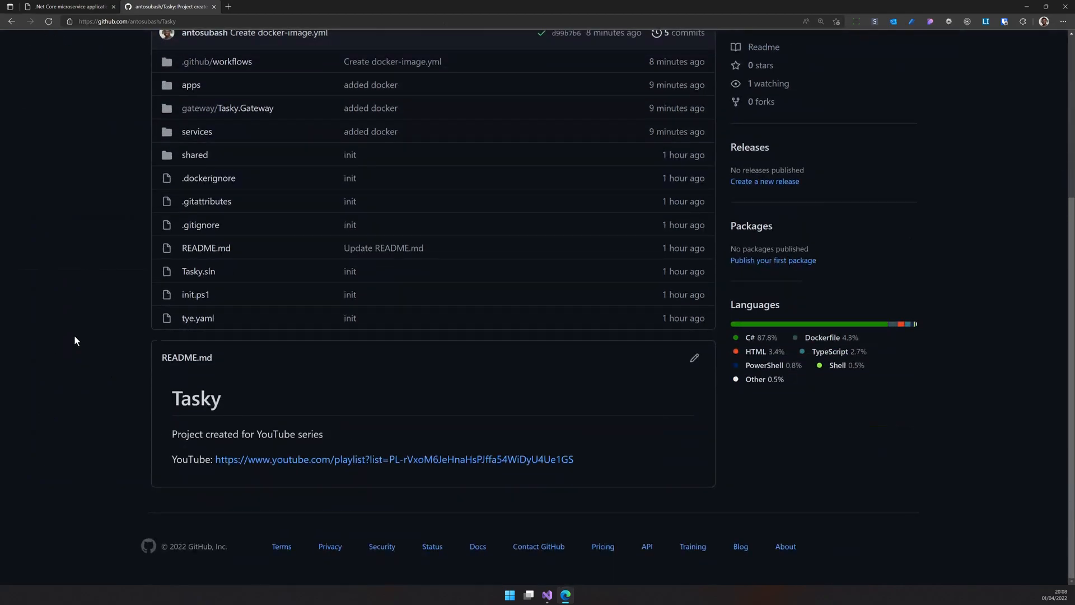
pyautogui.scroll(3)
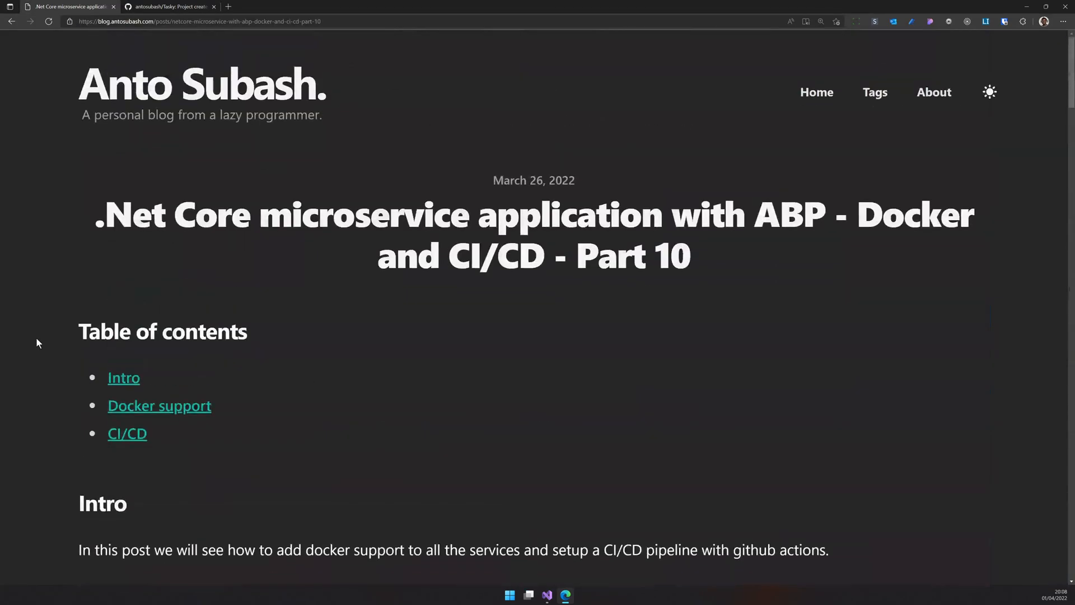
# Browse the Tasky repo's services and apps folders, returning to the root after each
pyautogui.click(168, 7)
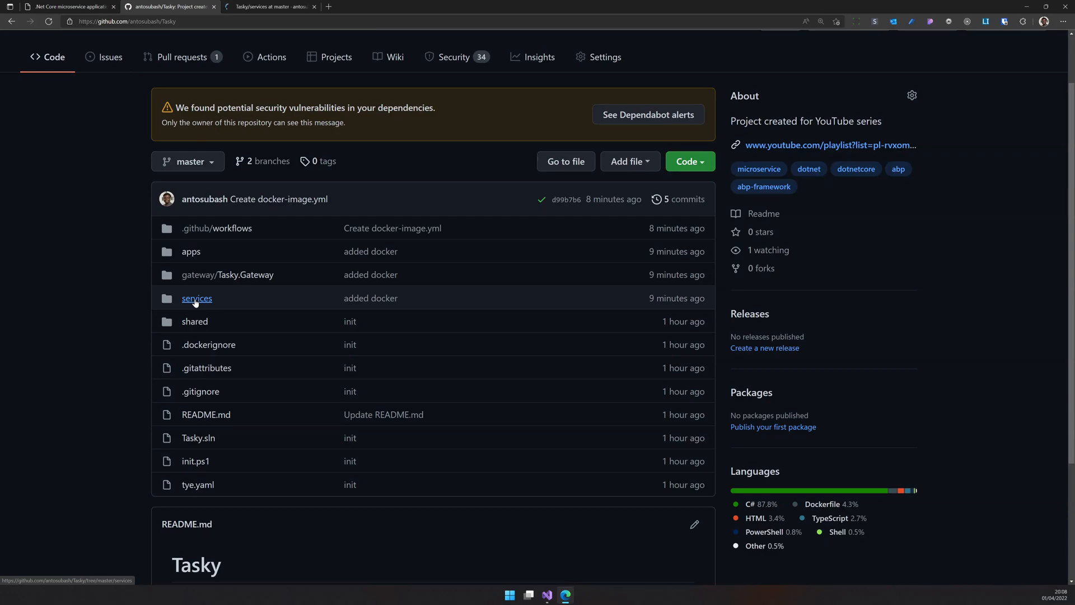
pyautogui.click(197, 298)
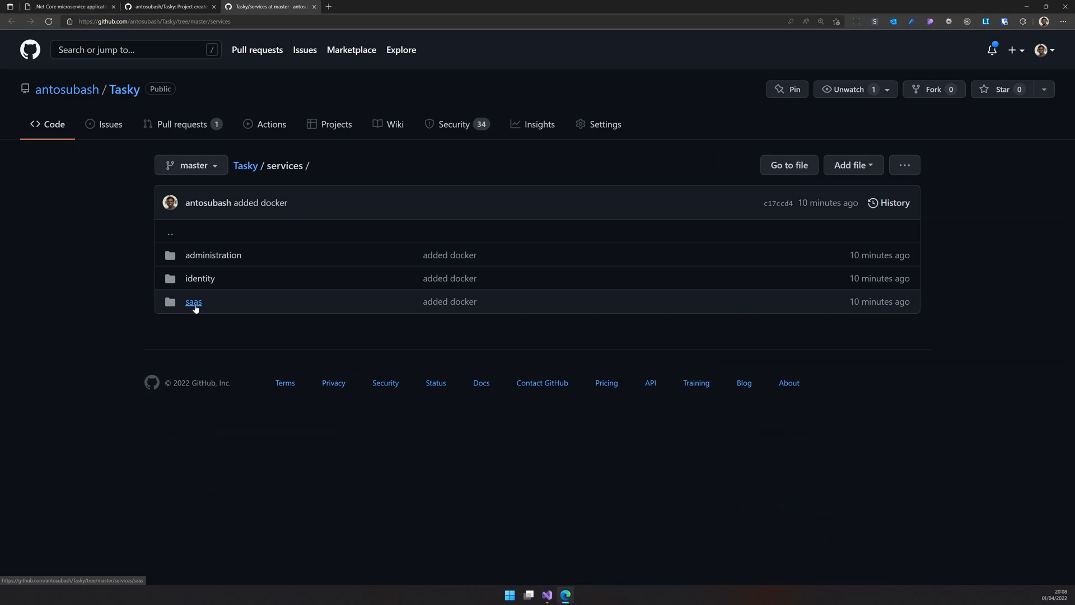
pyautogui.click(245, 165)
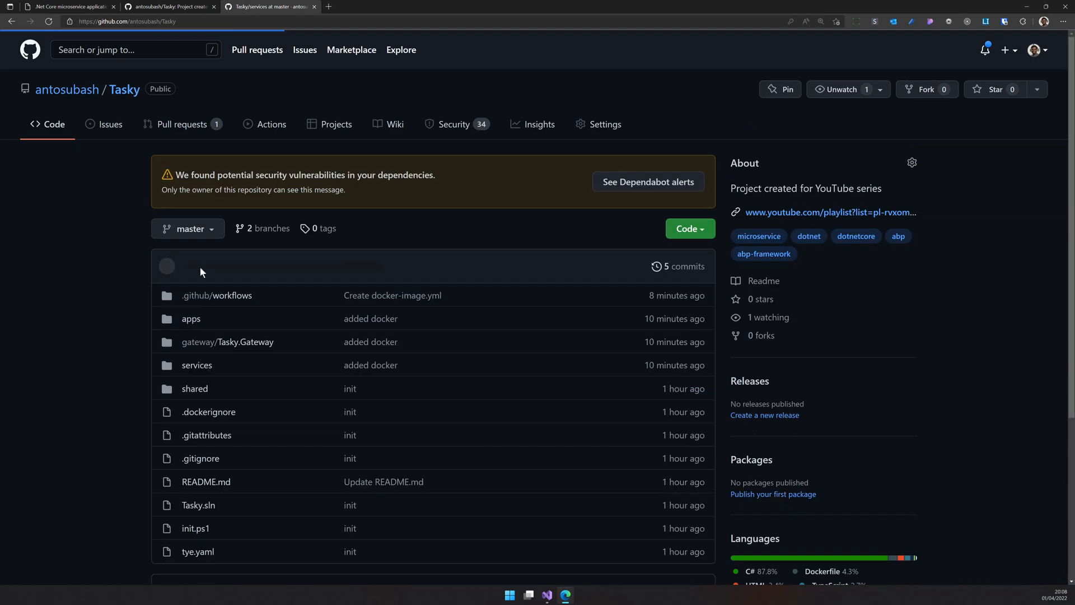
pyautogui.click(191, 318)
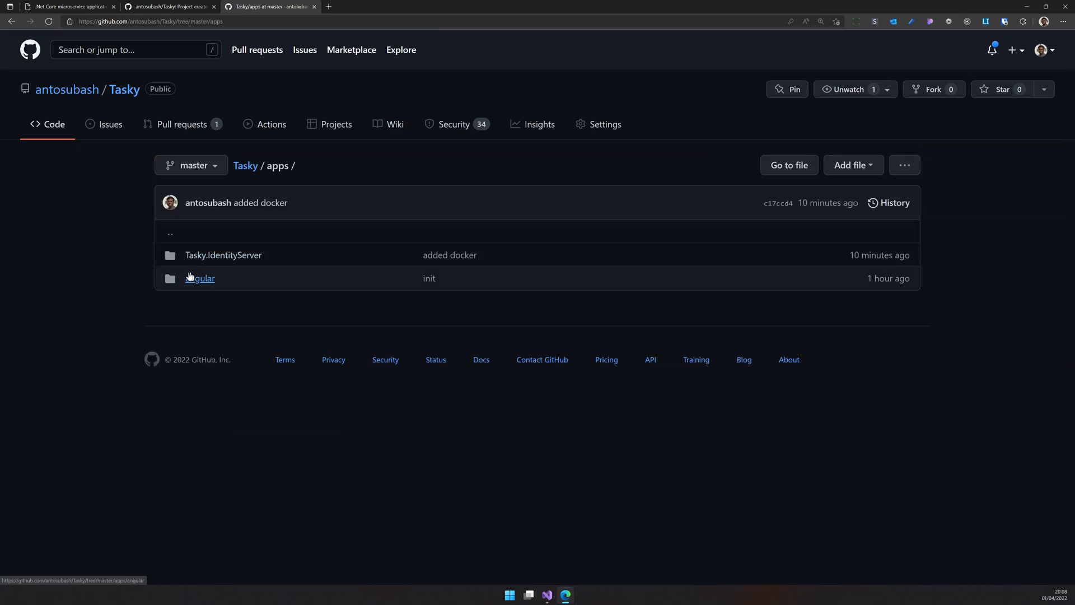
pyautogui.click(245, 166)
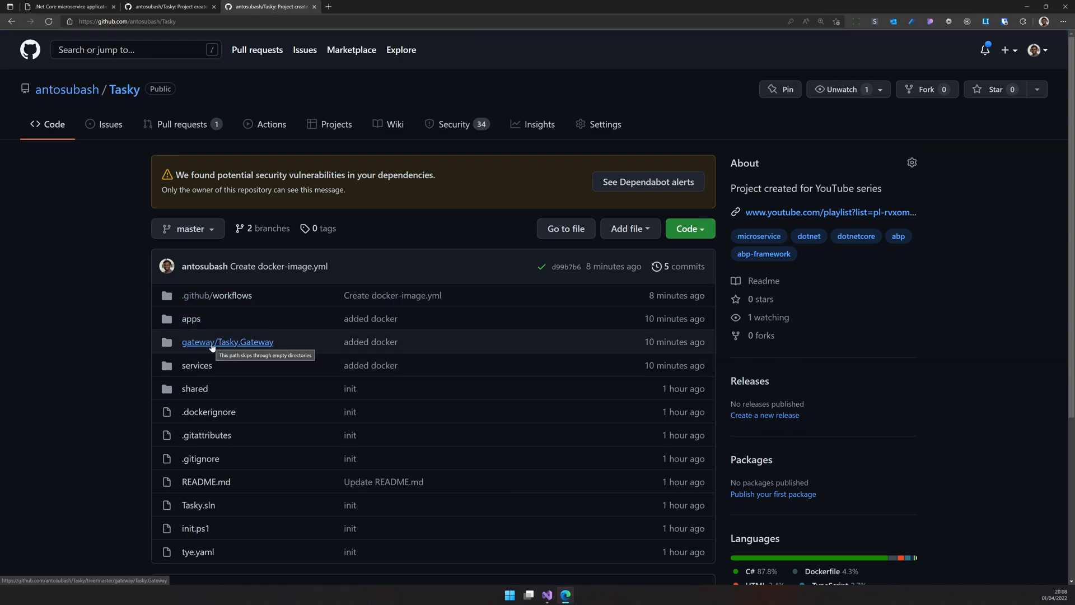
# Look into the gateway/Tasky.Gateway folder and return to the Tasky repository home
pyautogui.click(197, 365)
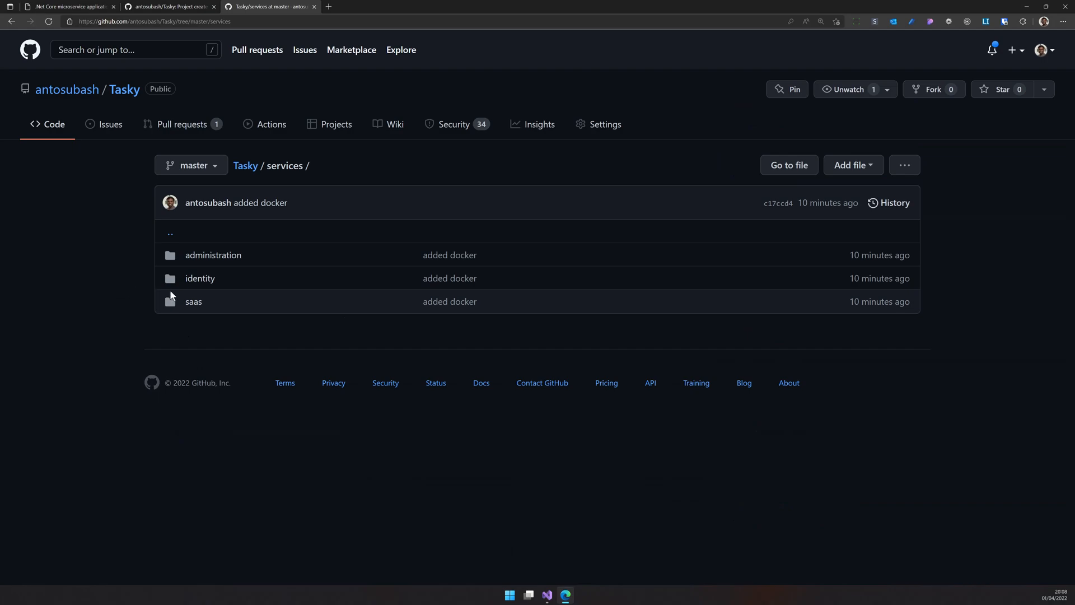
pyautogui.moveTo(211, 340)
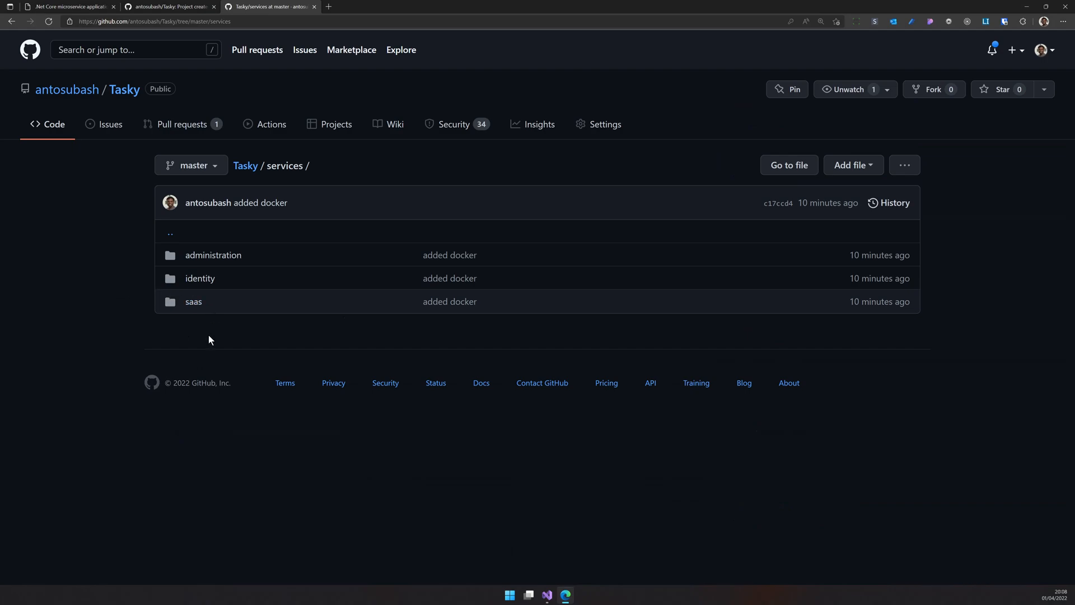
pyautogui.click(125, 90)
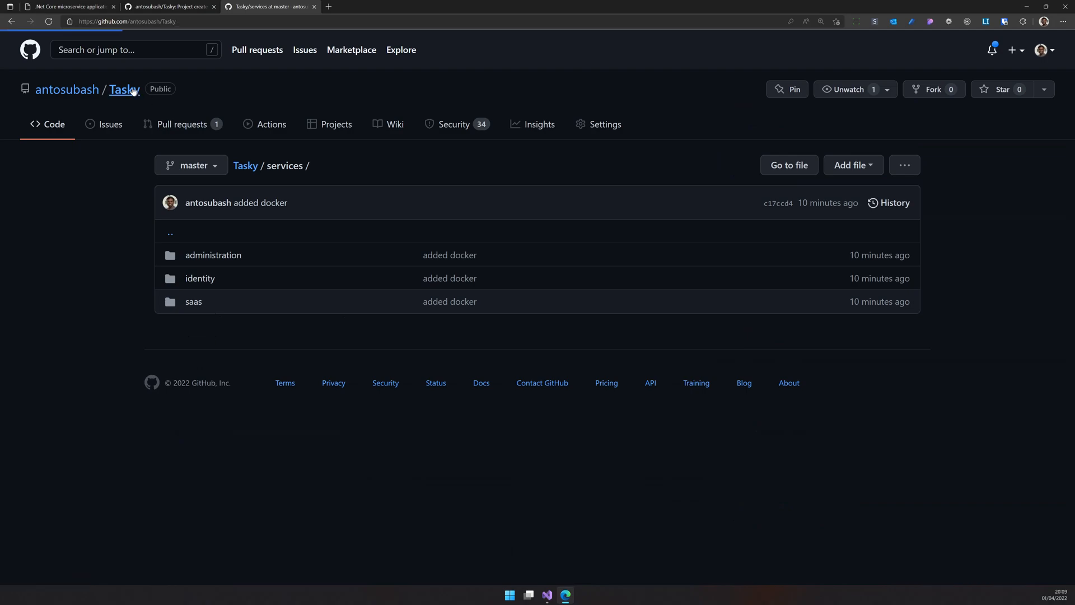
pyautogui.click(125, 89)
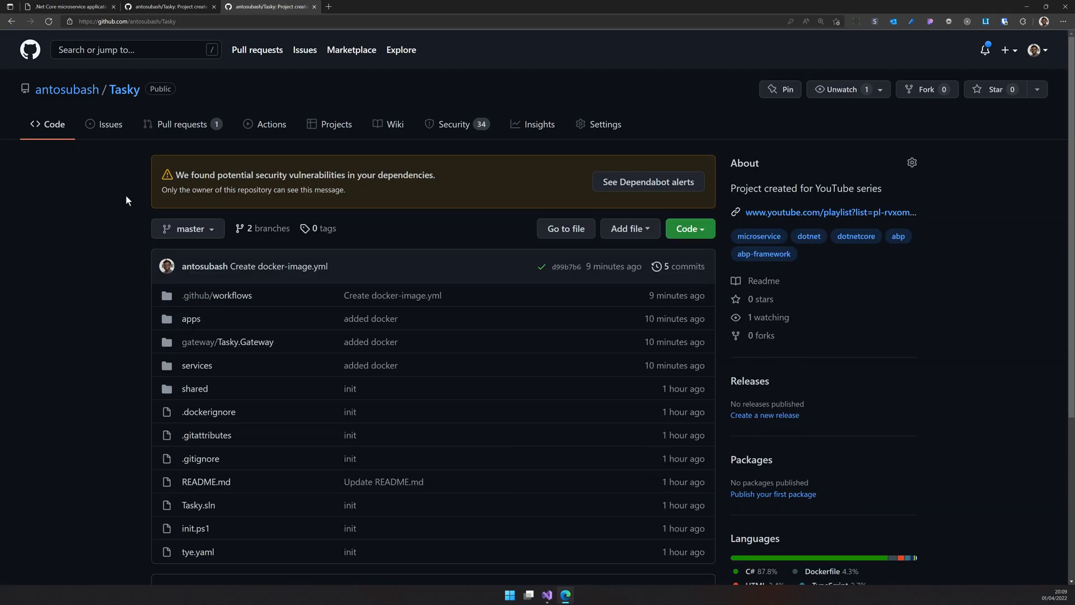